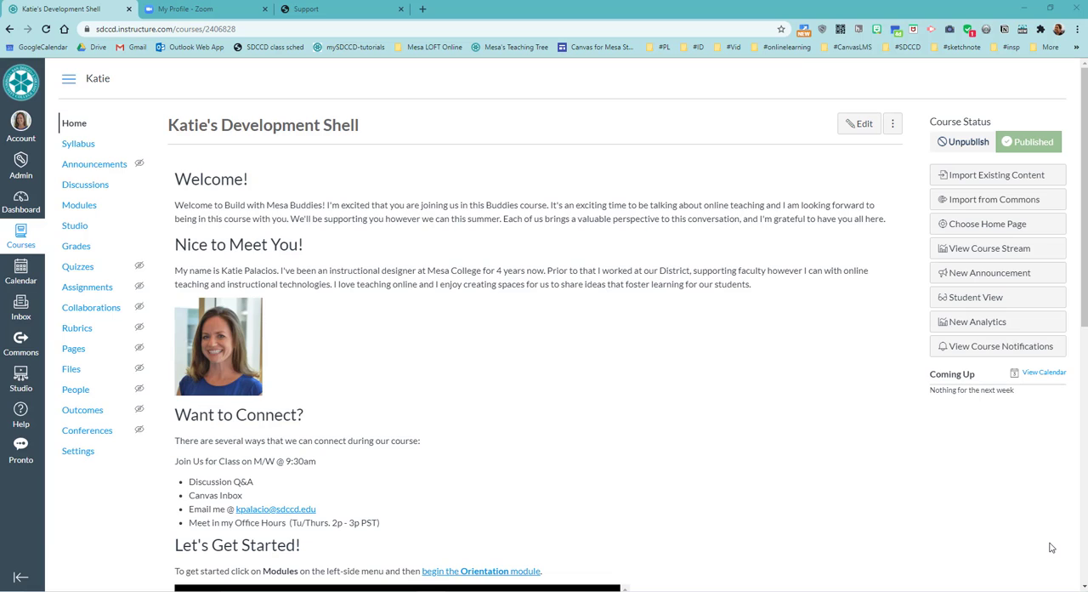
mouse_move(841, 477)
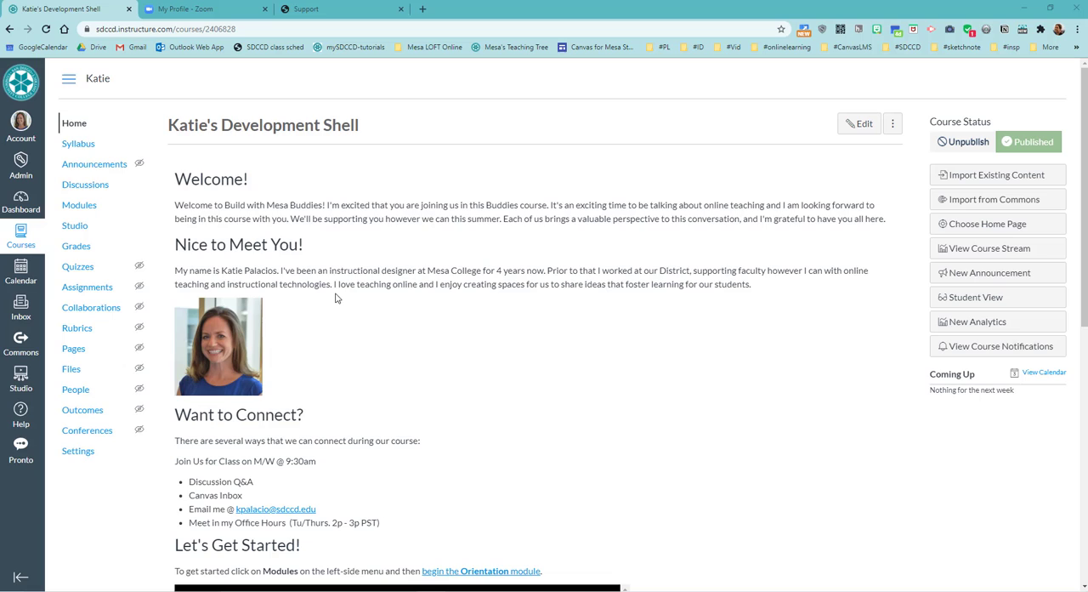
mouse_move(434, 368)
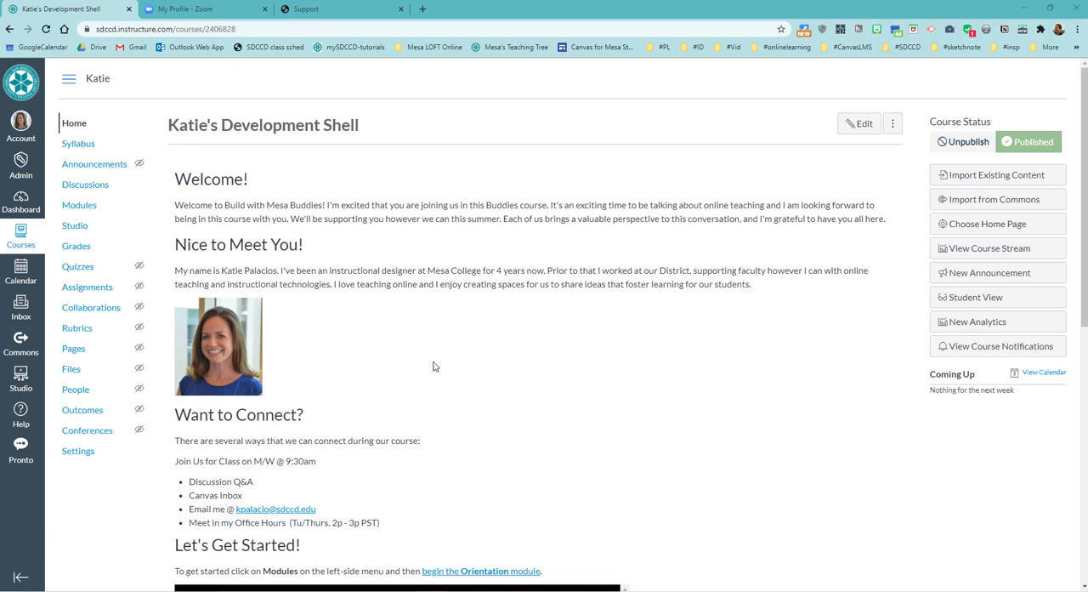
mouse_move(556, 270)
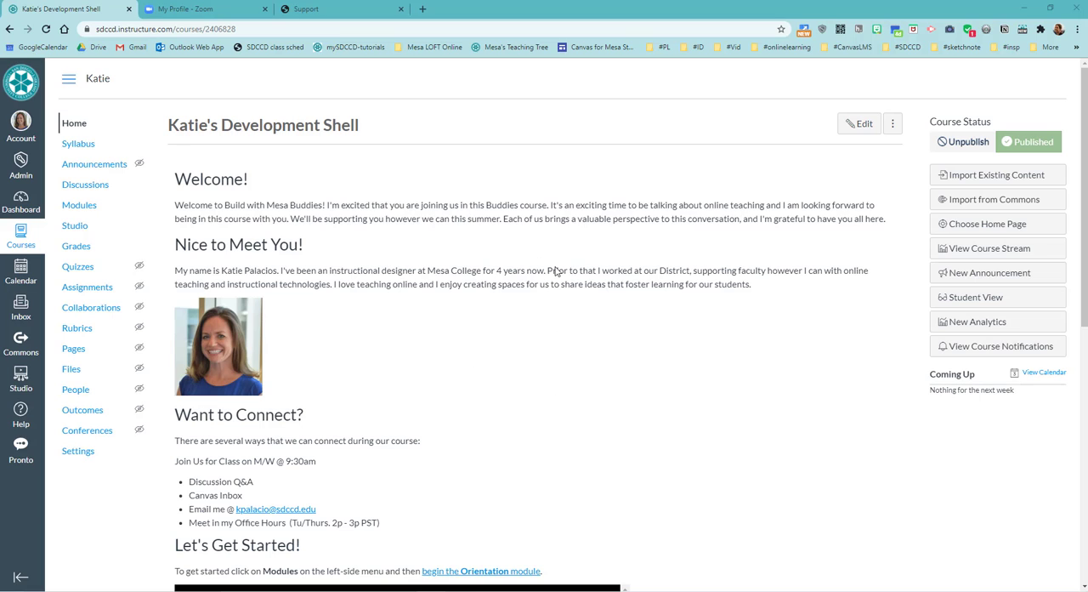
mouse_move(200, 8)
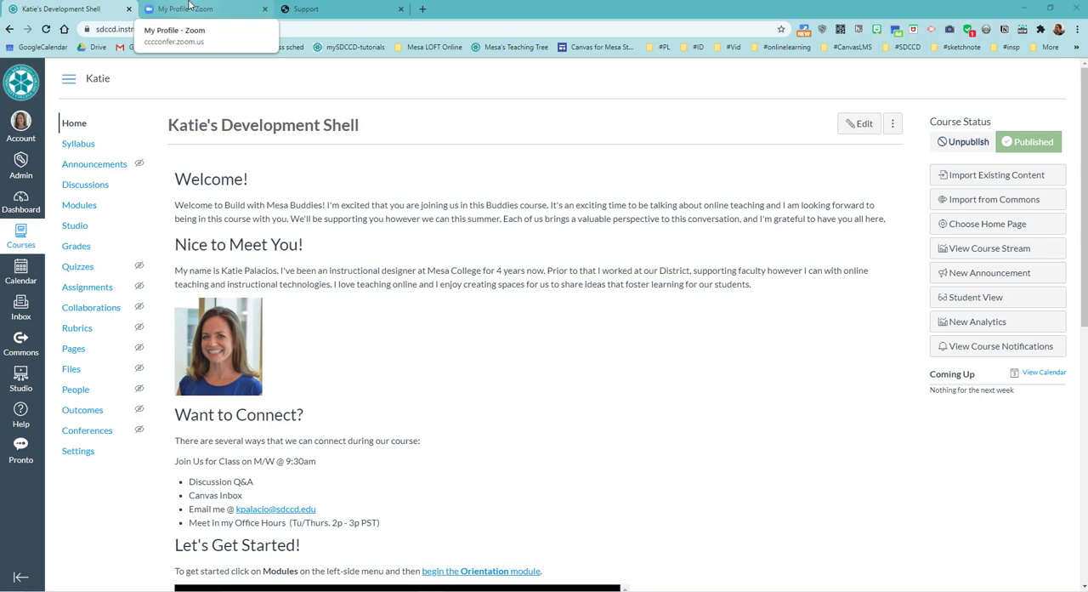
- Open the ConferZoom Meetings page, showing no upcoming meetings and a licensed account
left_click(204, 8)
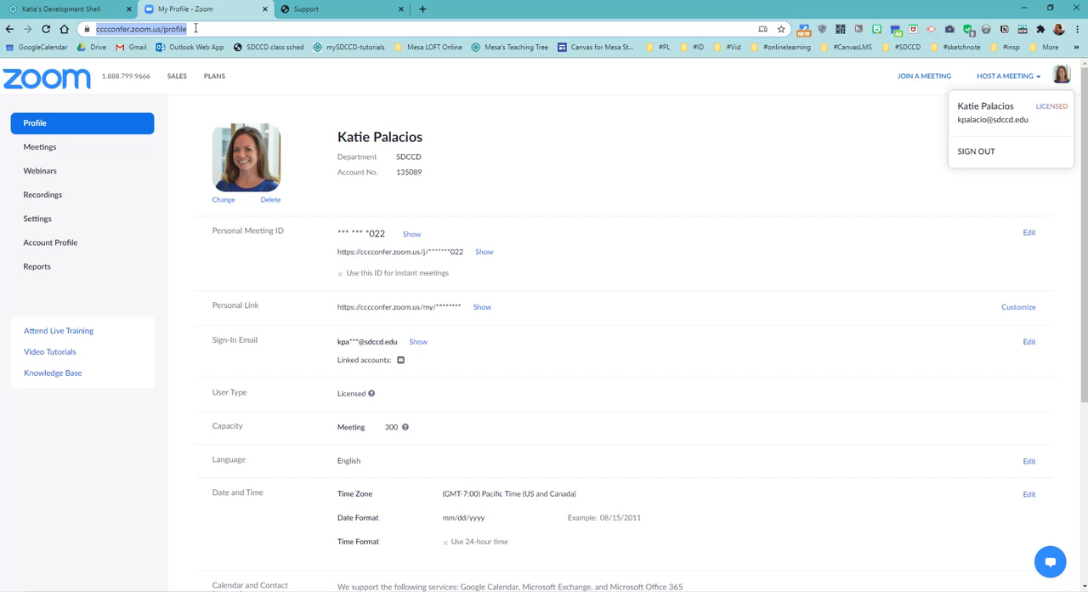
type("conferzoom.org")
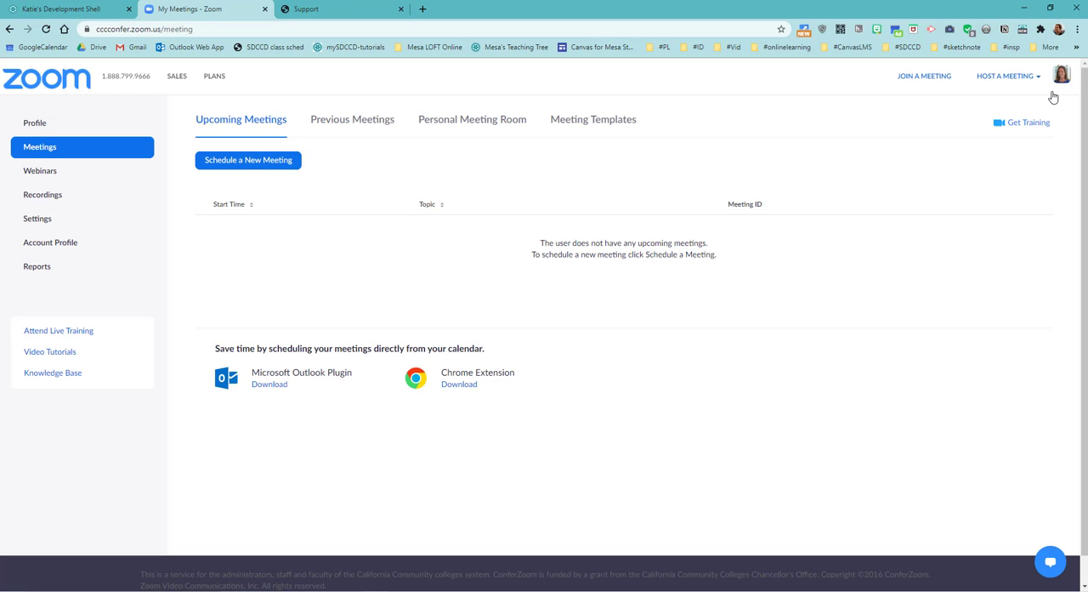
left_click(1061, 76)
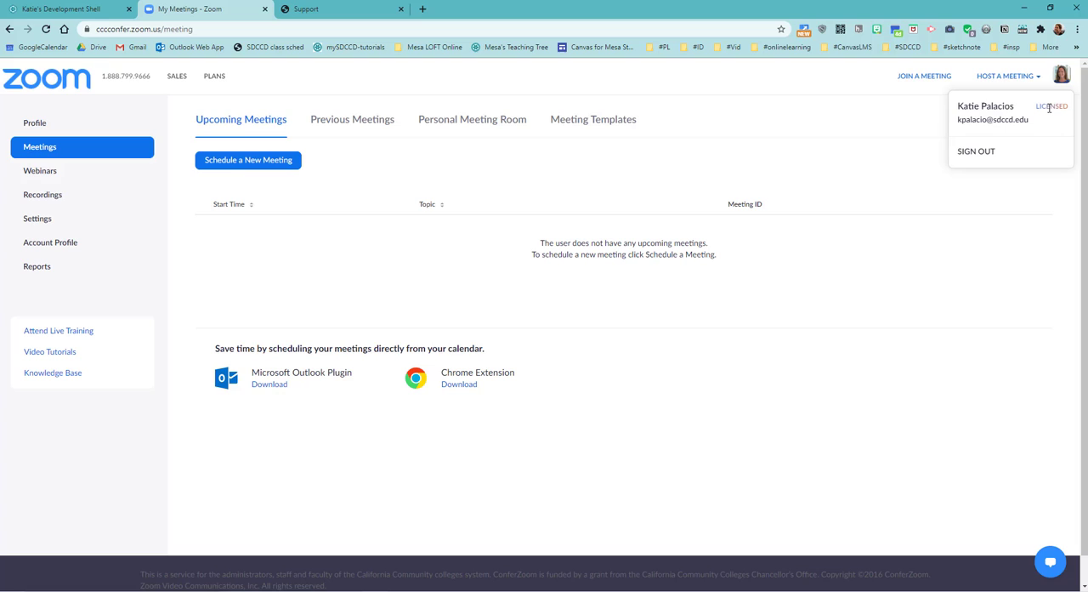
mouse_move(1044, 110)
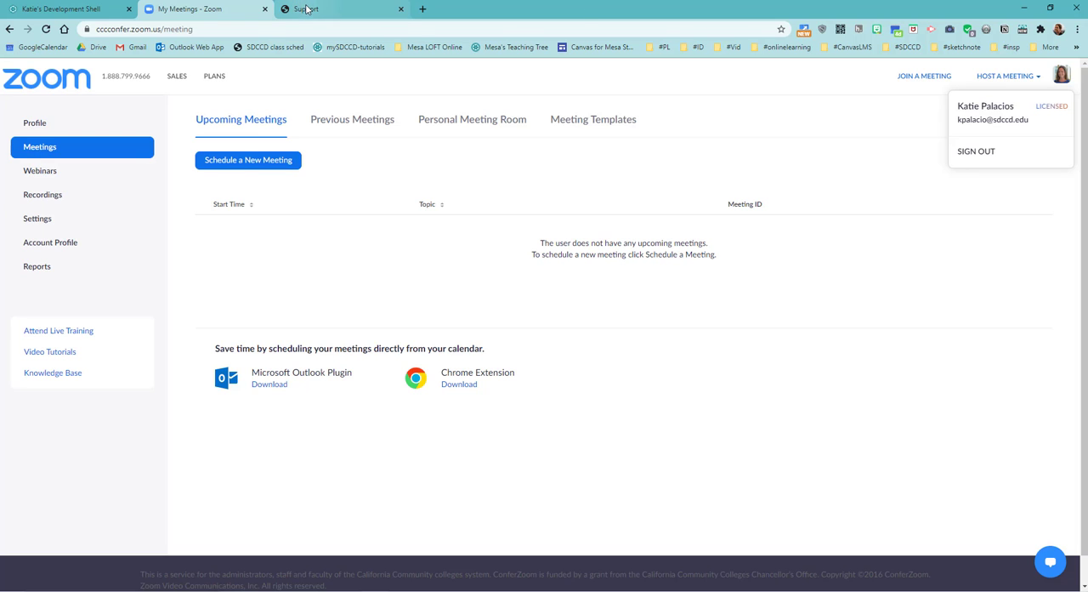
- View the ConferZoom Support site with tech support phone, email and hours
left_click(331, 9)
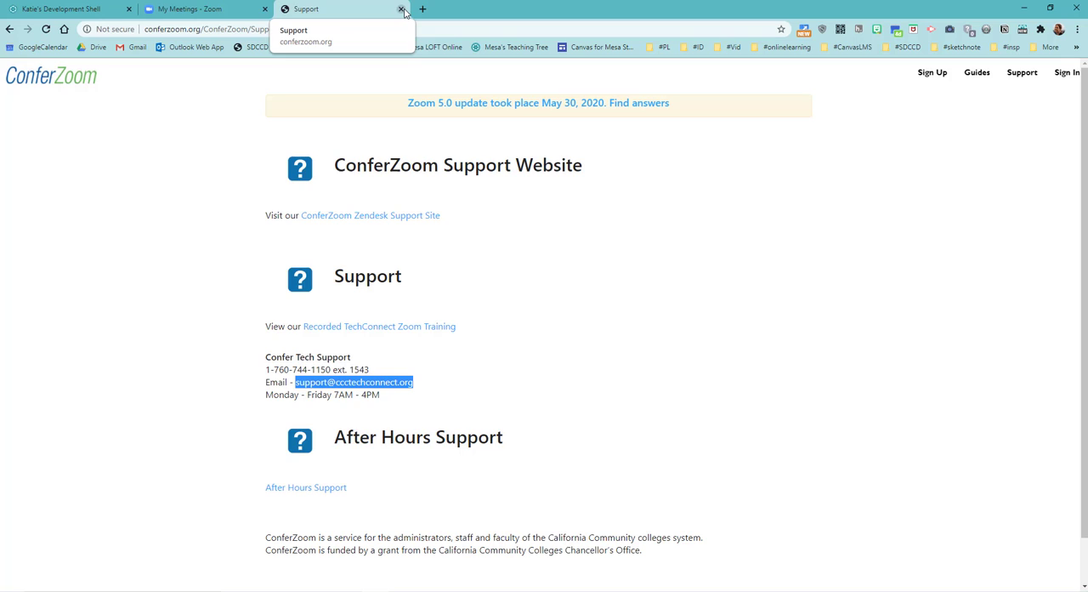
- Close the support site, then reveal and hide the personal meeting link on the profile
left_click(402, 9)
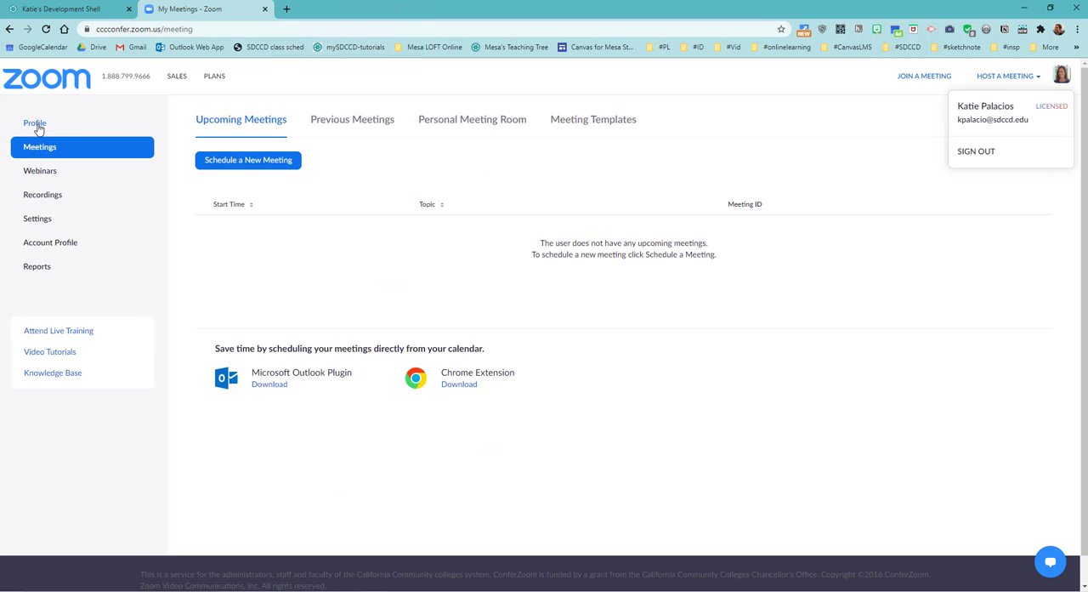
left_click(34, 122)
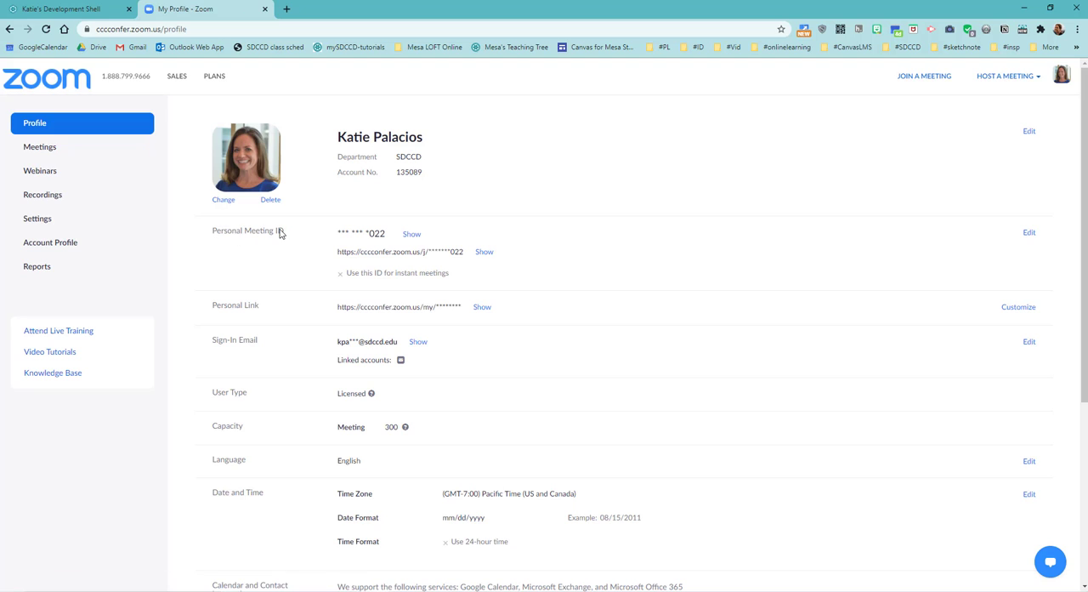
left_click(484, 251)
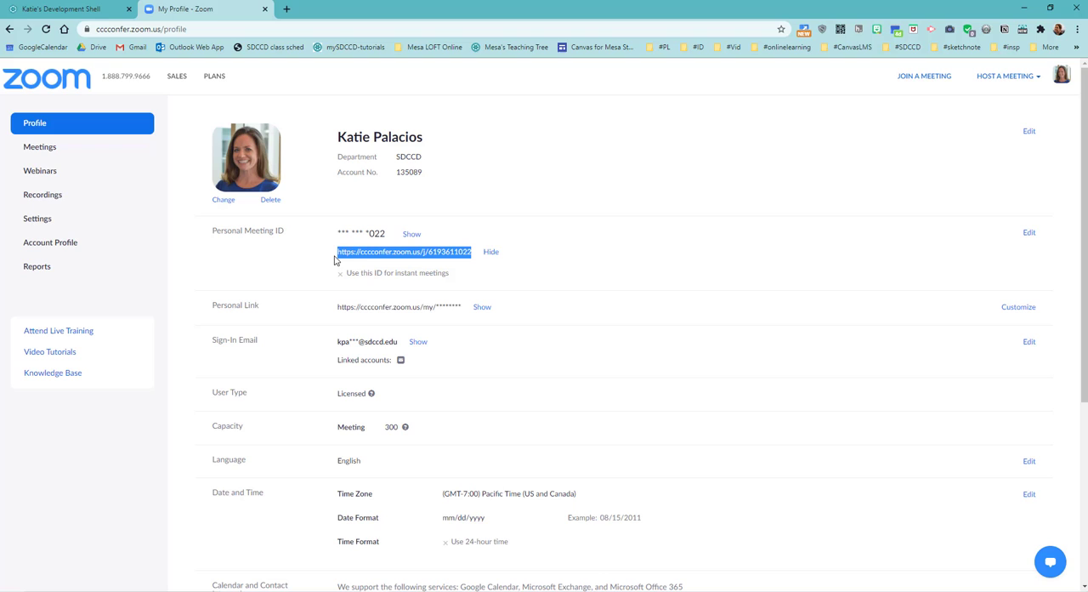
mouse_move(439, 261)
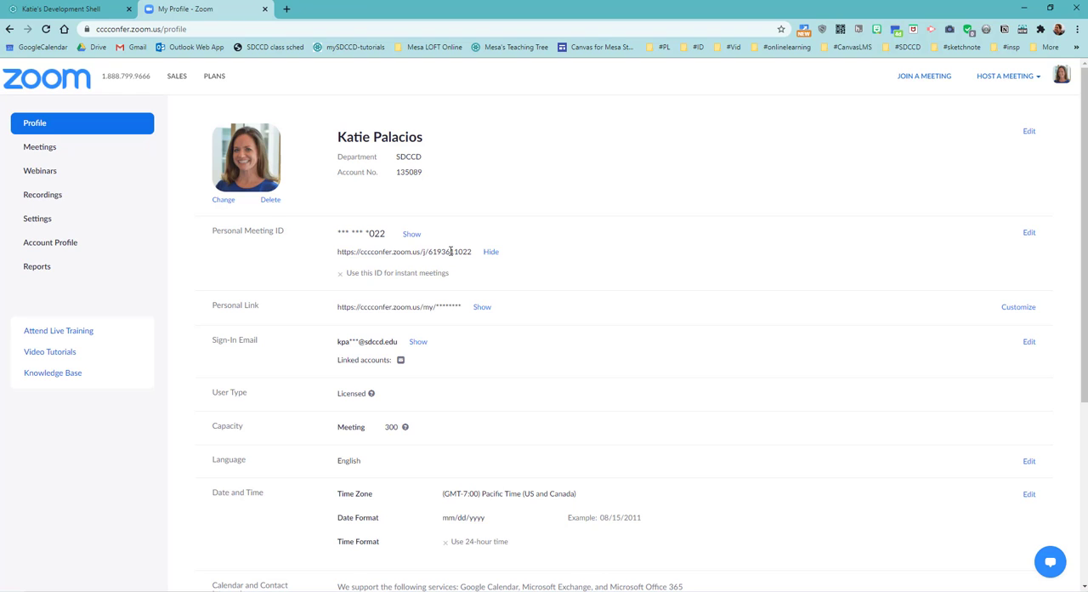
left_click(491, 250)
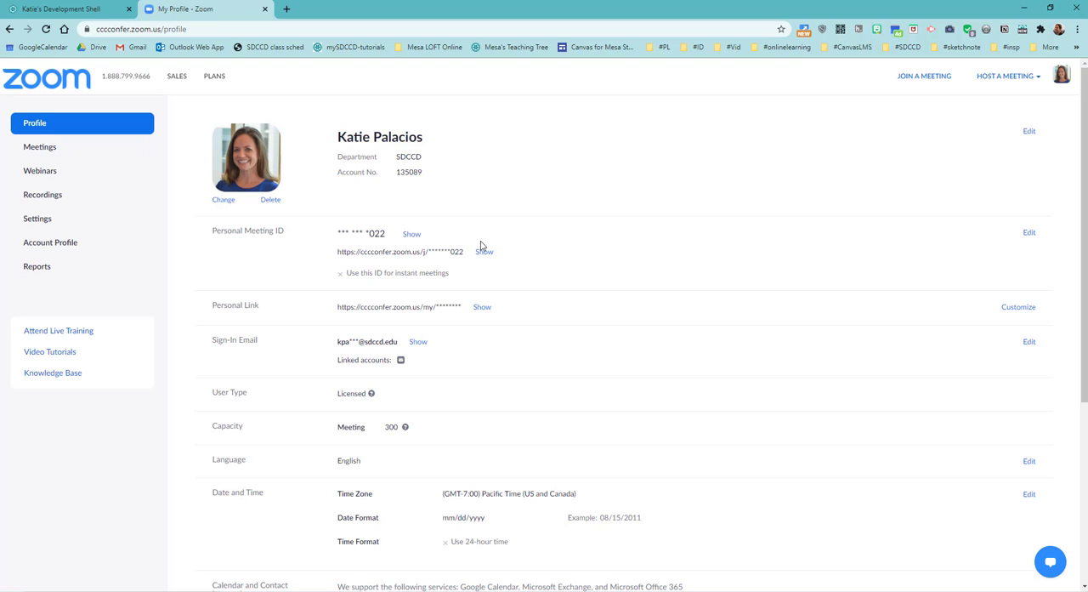
mouse_move(68, 9)
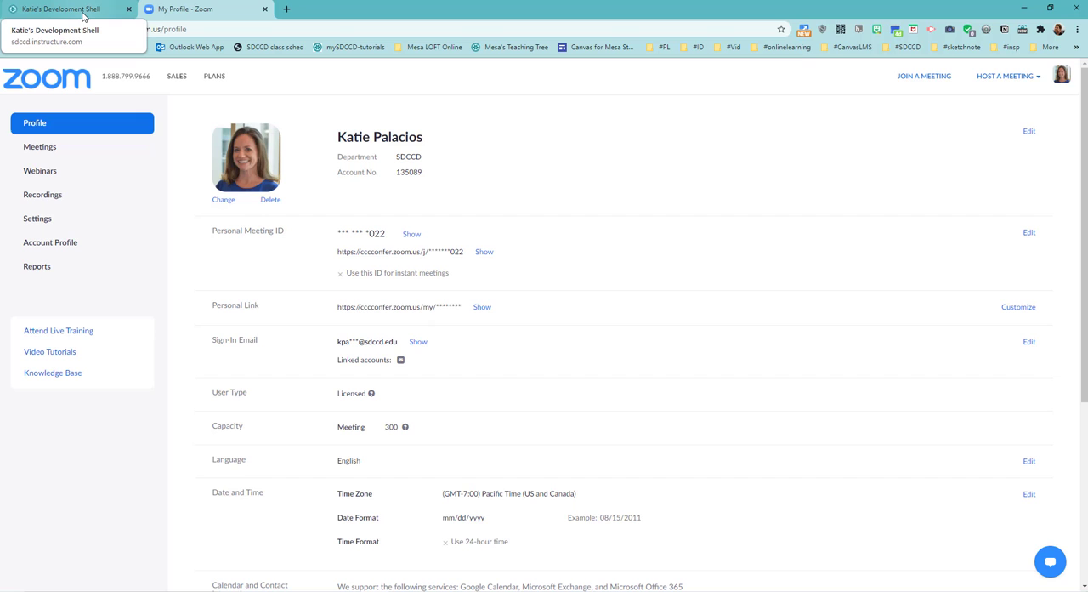
- Copy the personal meeting link from the Zoom profile and hide it again
left_click(64, 9)
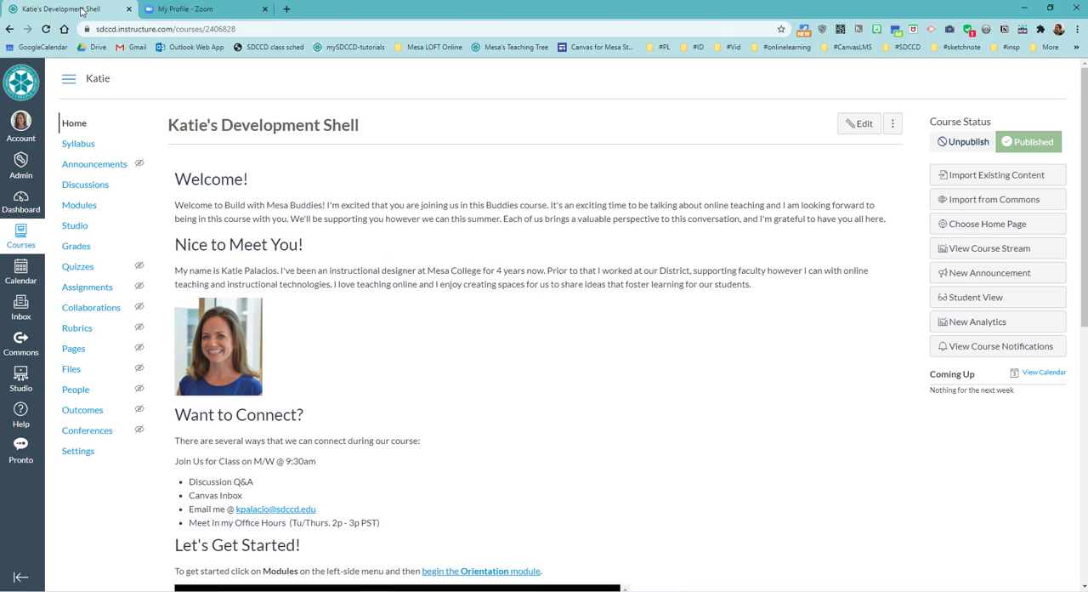
left_click(187, 9)
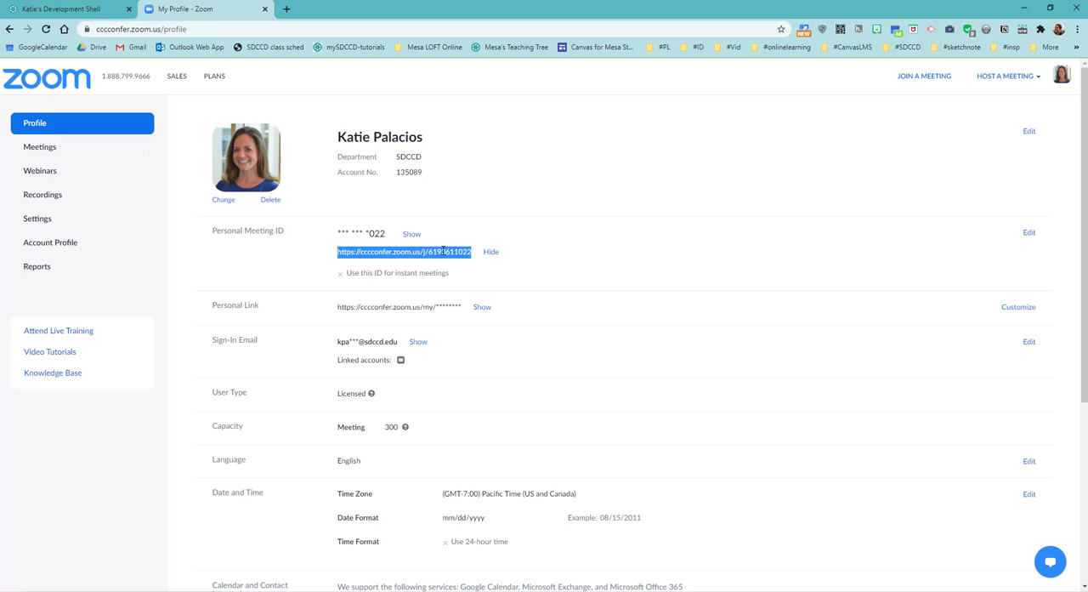
right_click(405, 252)
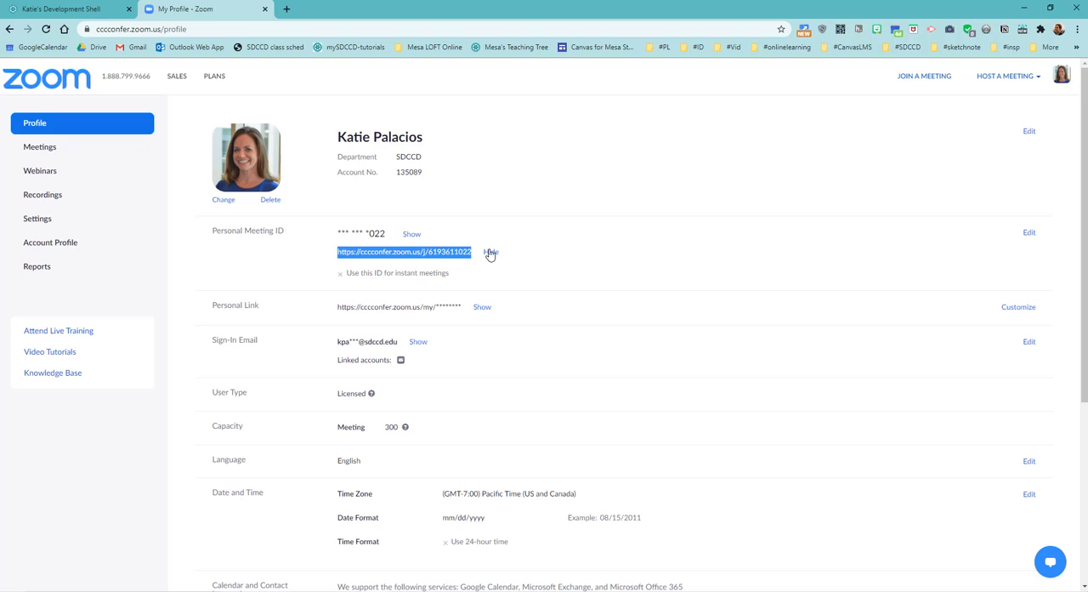
left_click(491, 252)
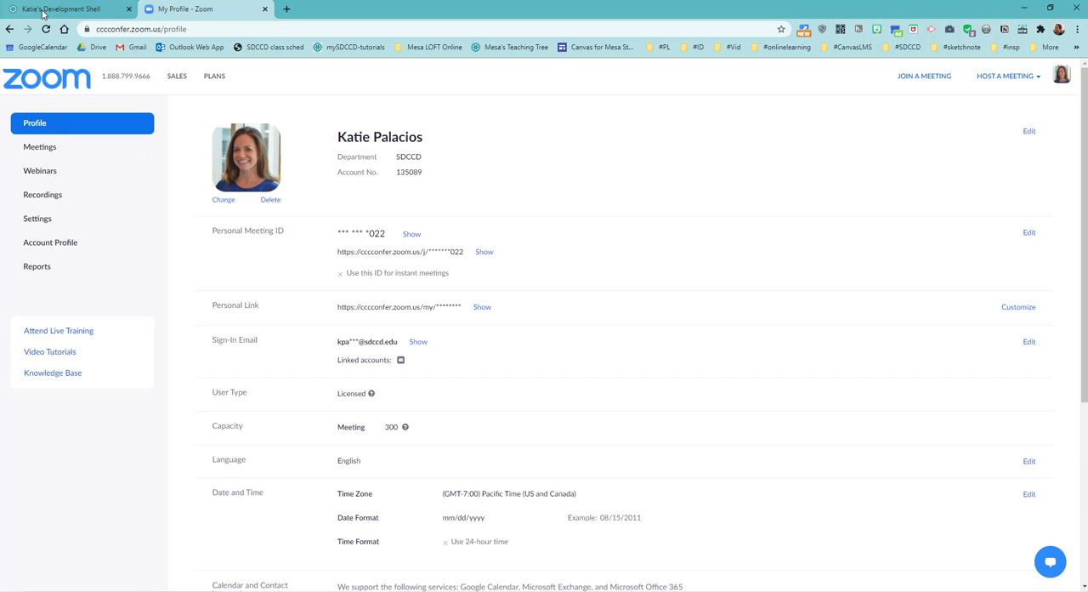
- Return to the Canvas development course home page, scroll down, and open its editor
left_click(64, 8)
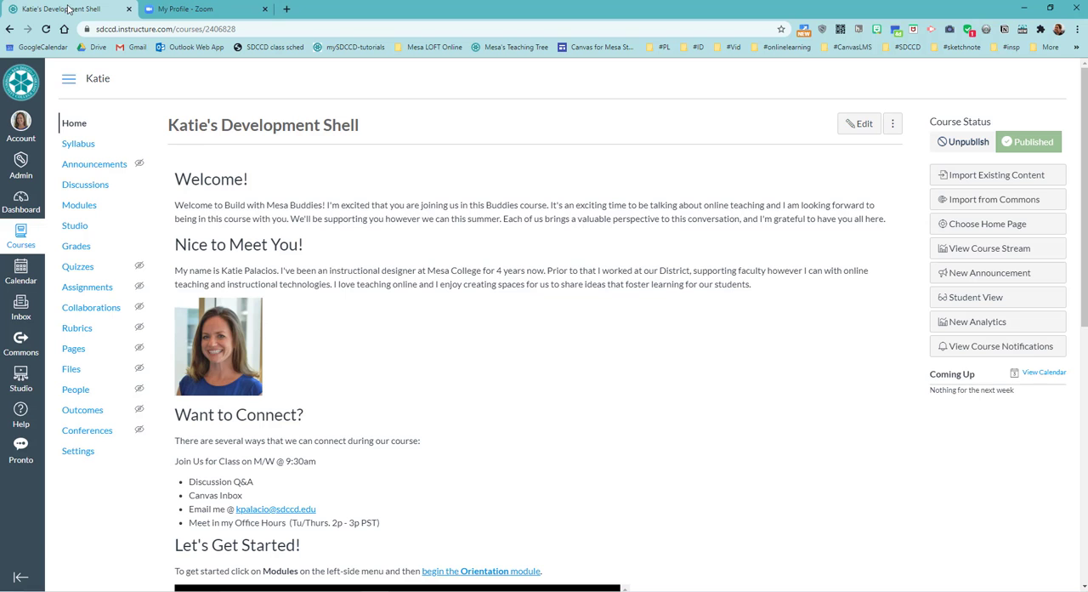
scroll("down", 3)
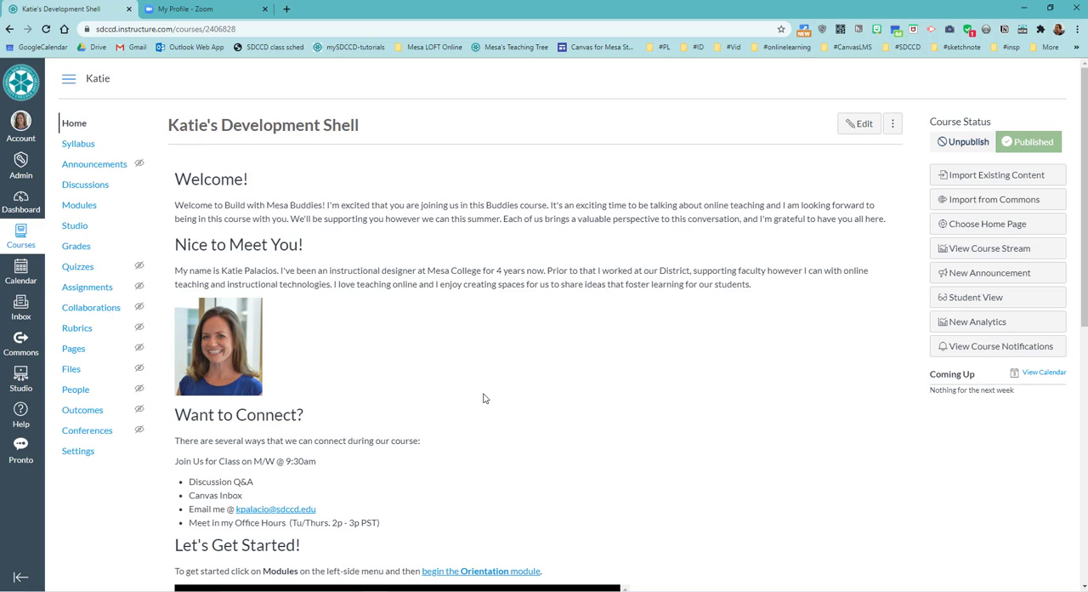
mouse_move(265, 400)
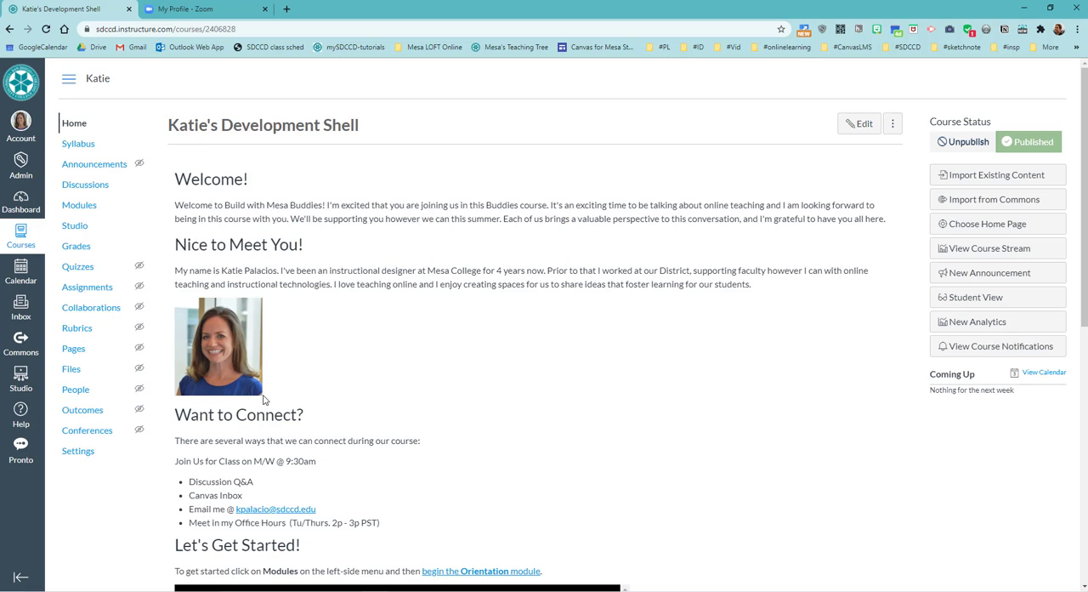
scroll("down", 3)
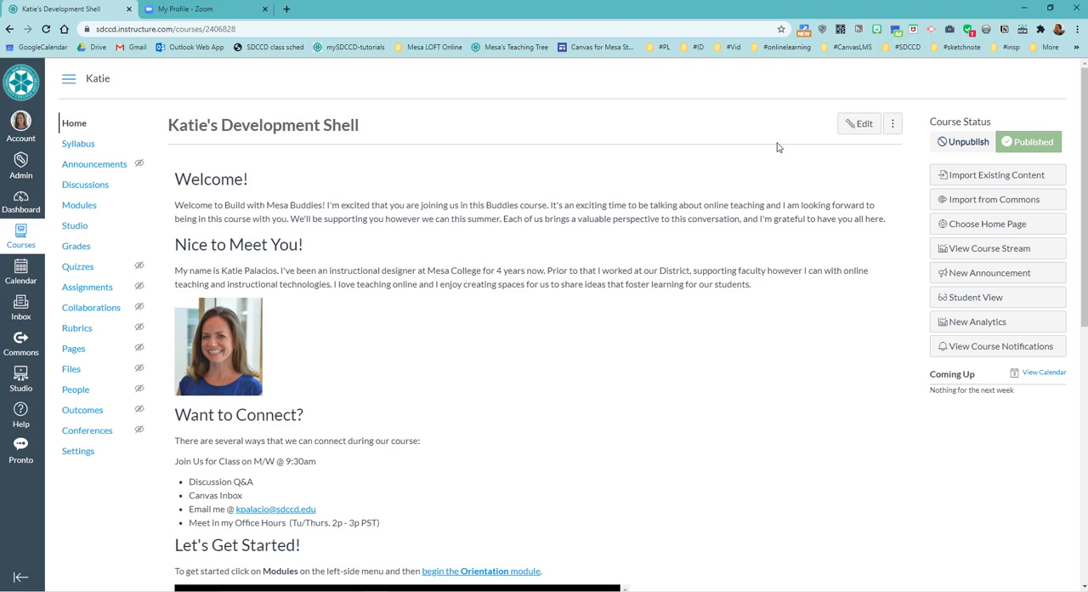
left_click(858, 124)
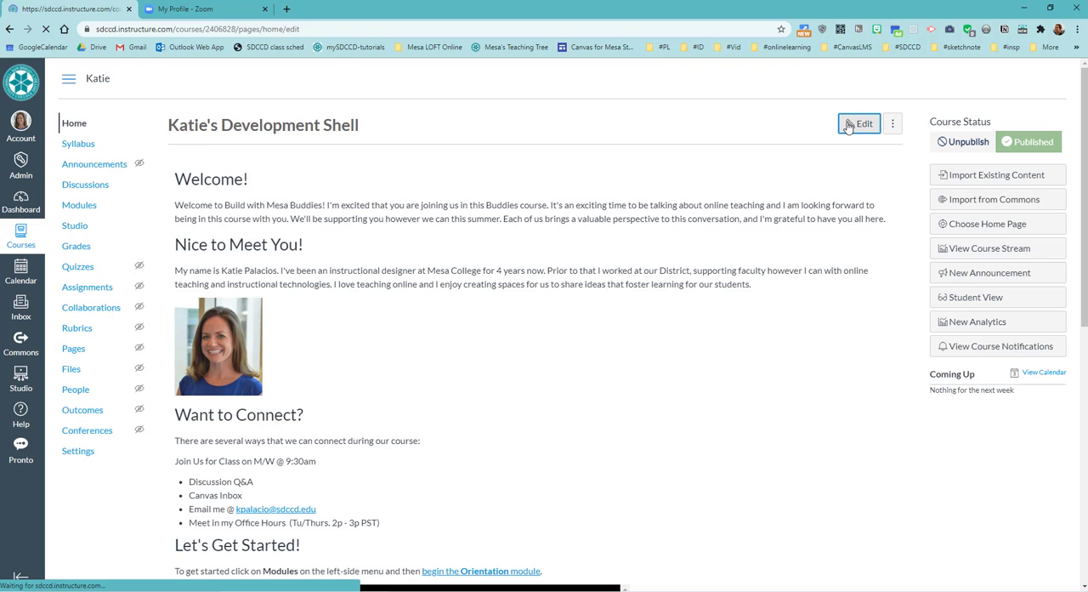
left_click(859, 123)
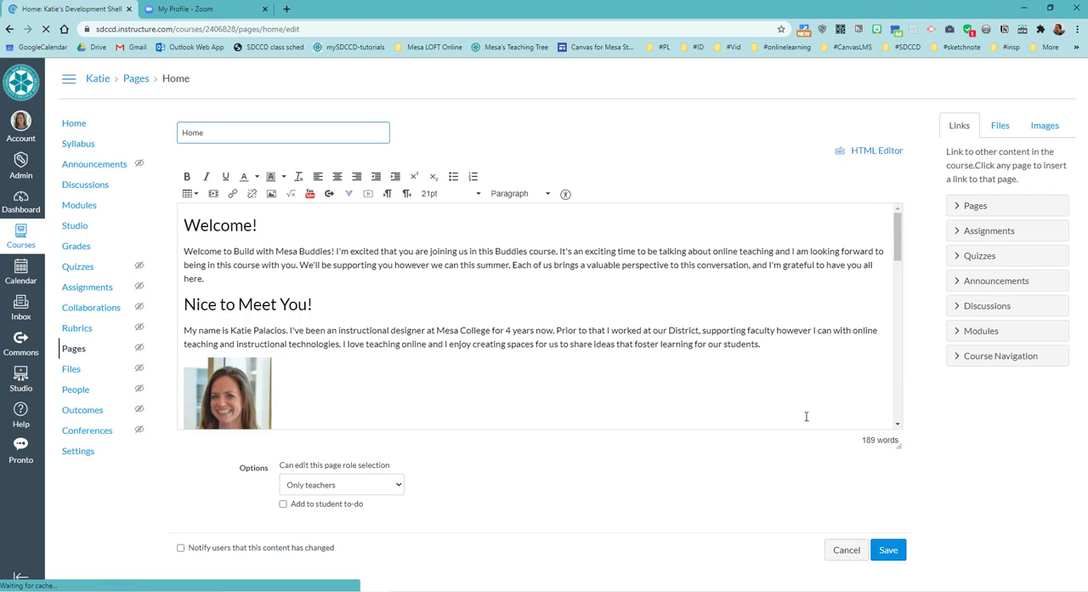
scroll("down", 3)
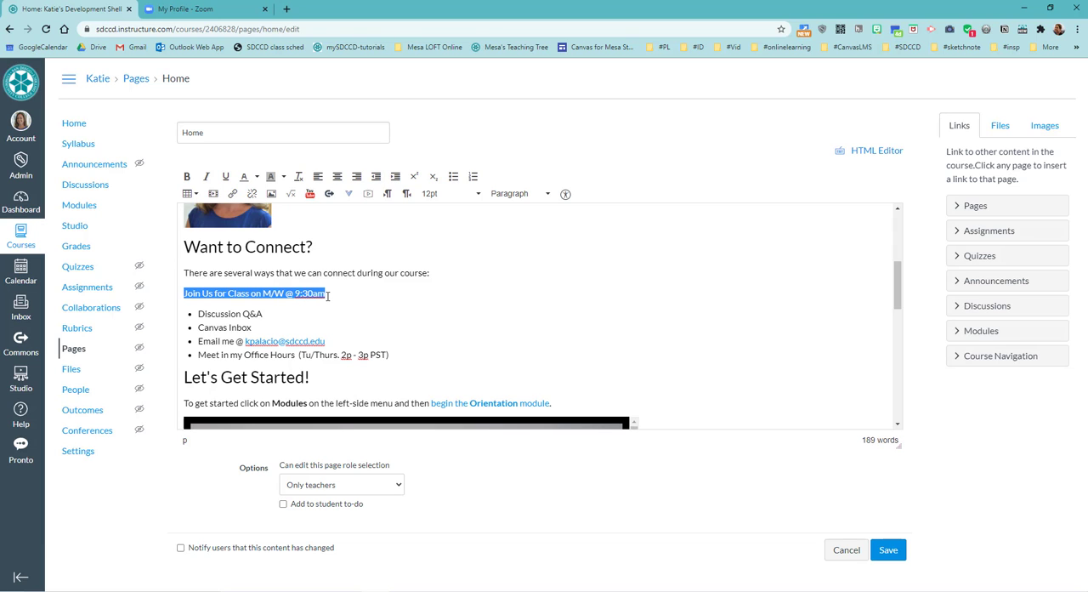
left_click(232, 193)
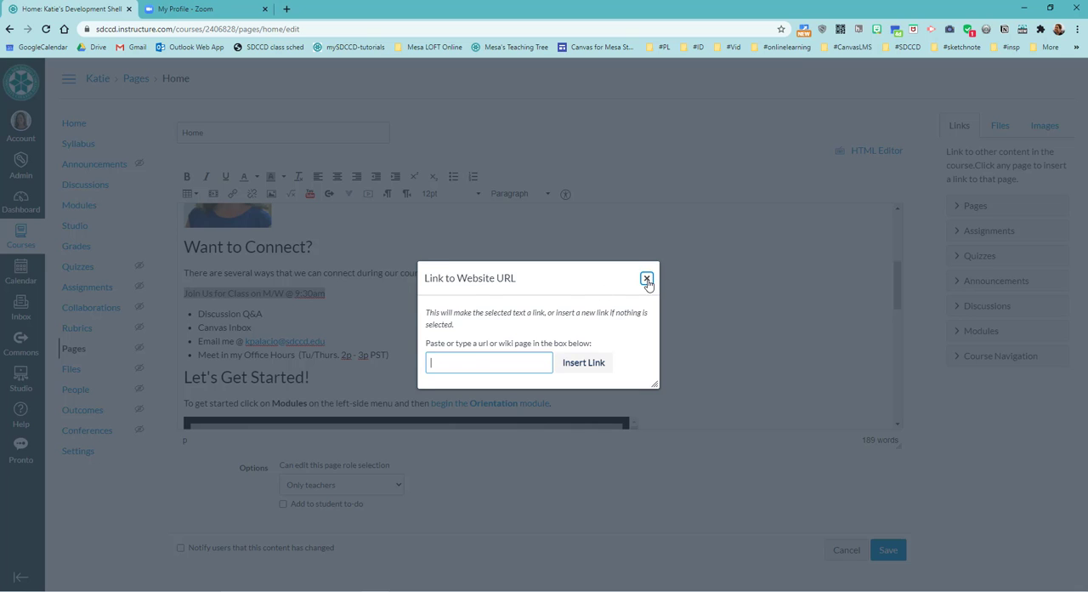
left_click(647, 279)
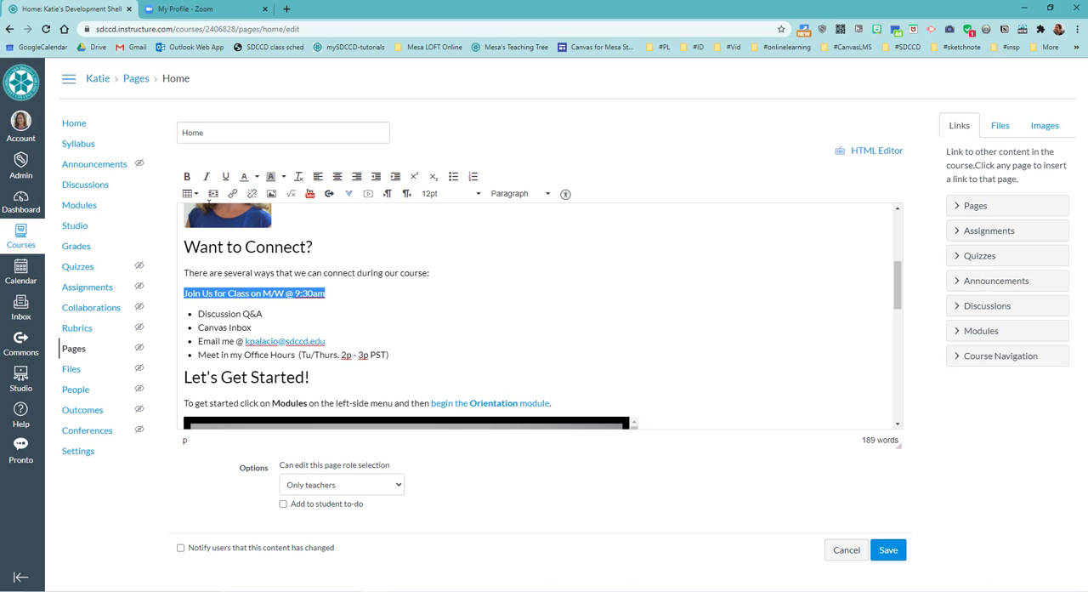
left_click(232, 194)
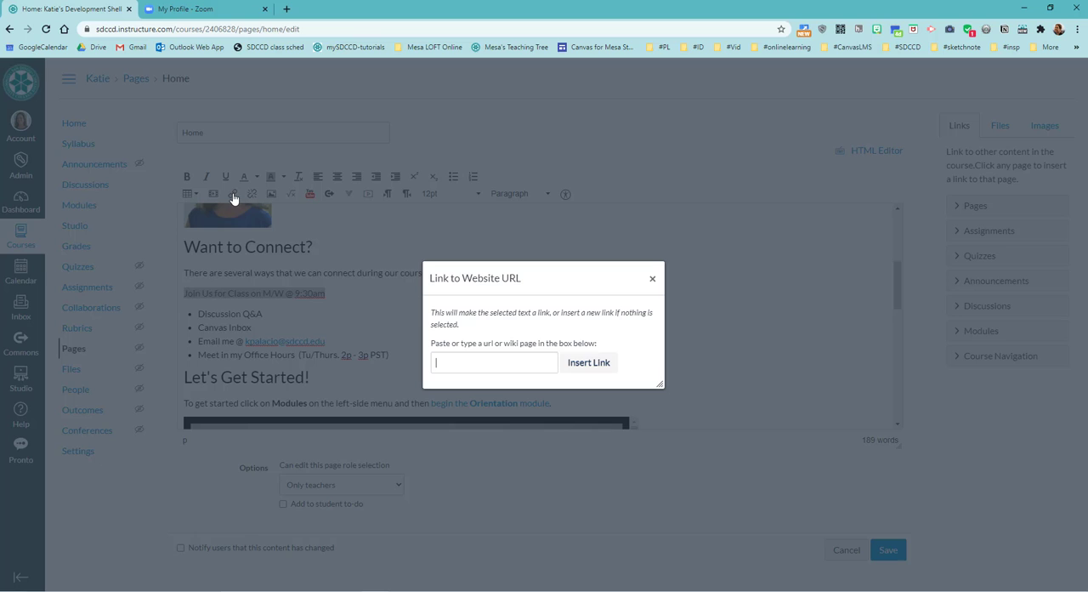
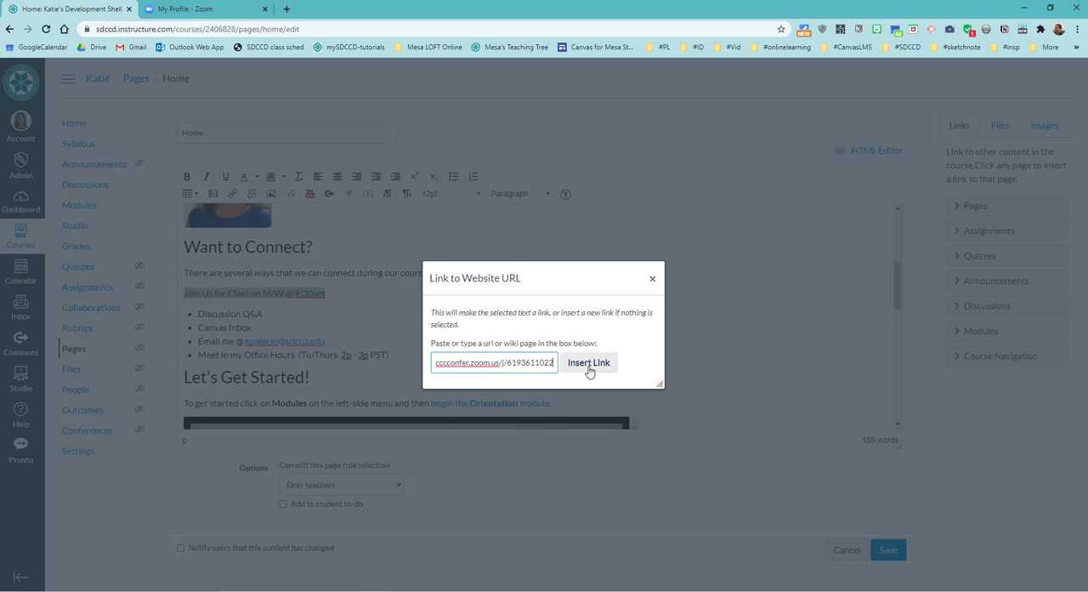
left_click(588, 363)
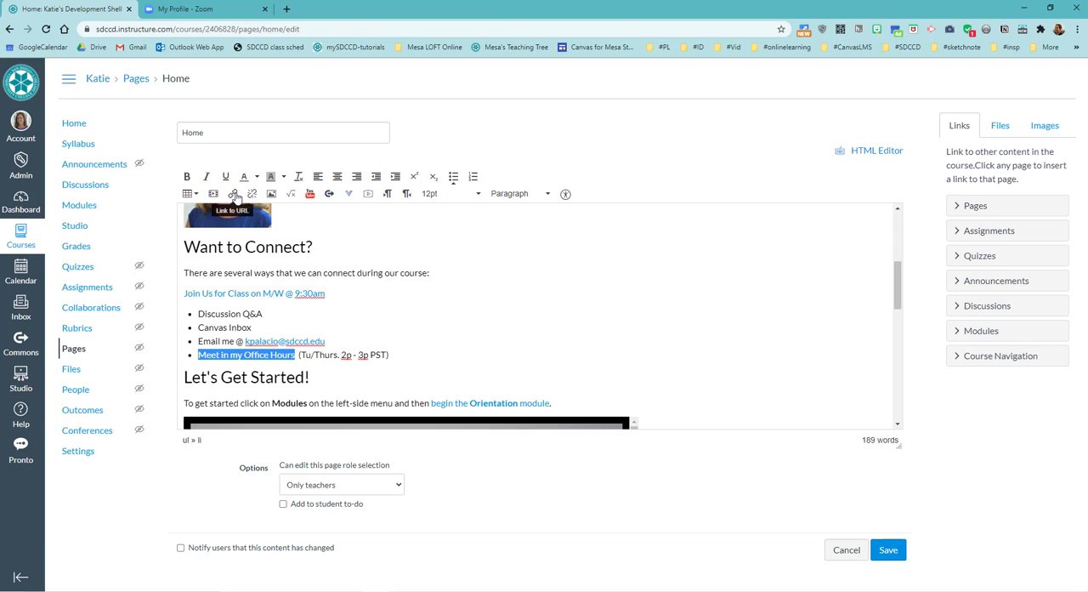
left_click(233, 193)
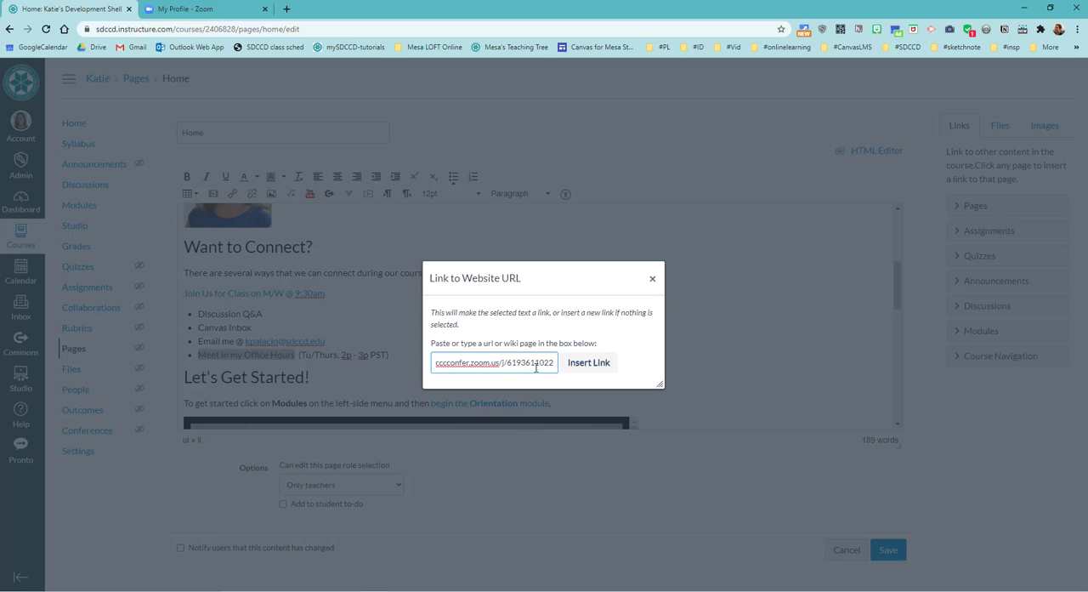
left_click(653, 278)
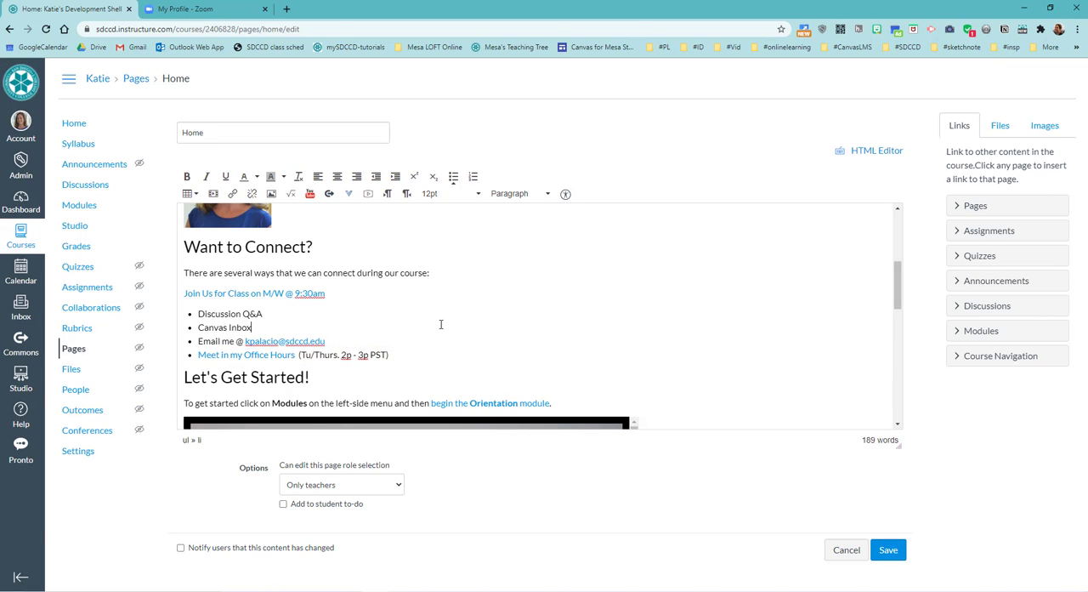
mouse_move(888, 549)
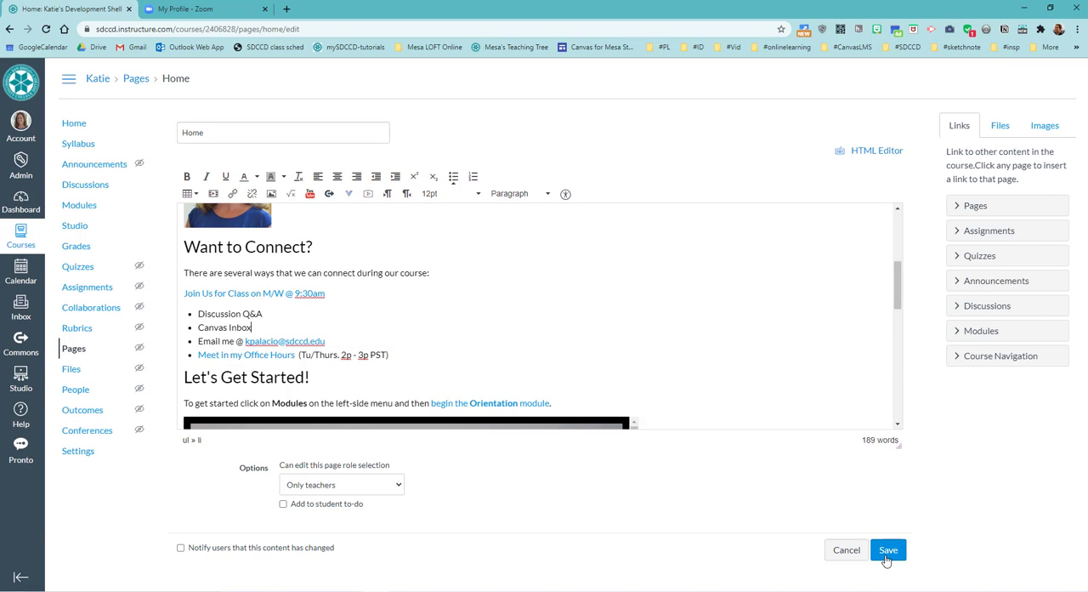
- Save the edited Home page and scroll down to the Want to Connect section
left_click(888, 550)
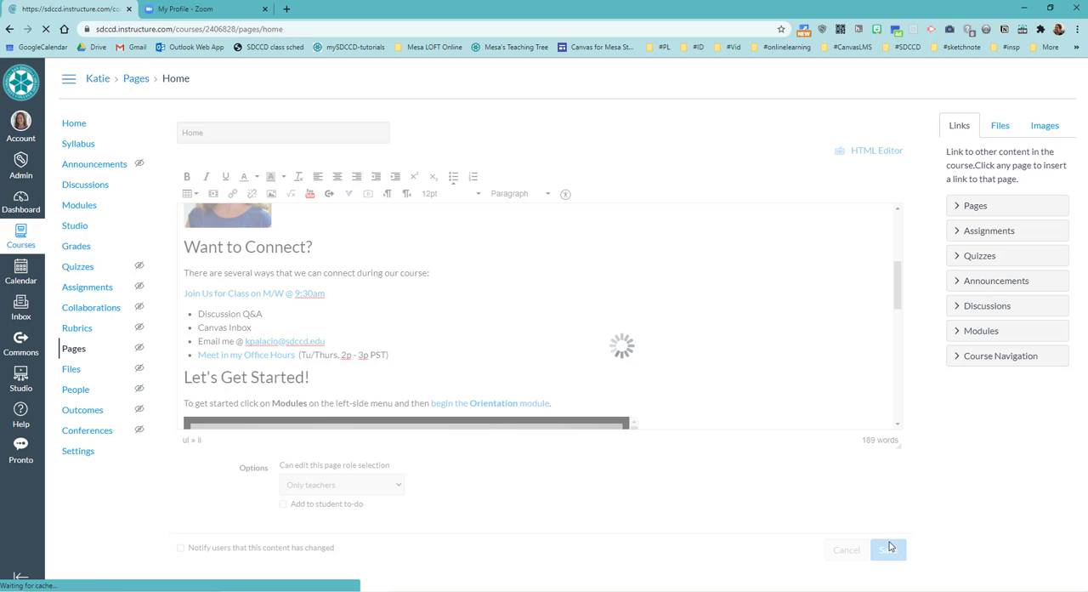
left_click(888, 549)
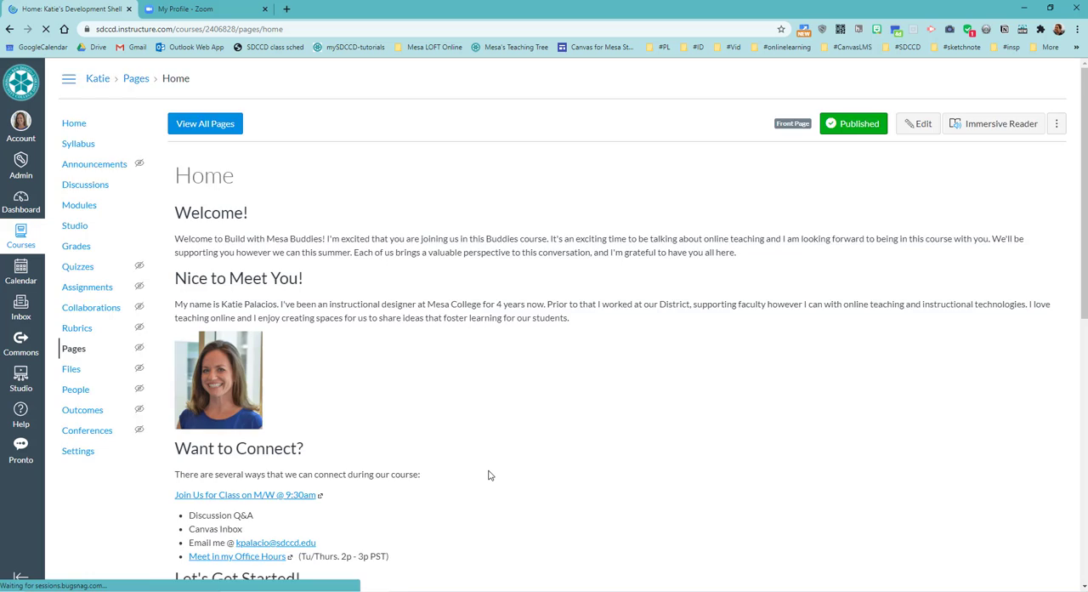
scroll("down", 3)
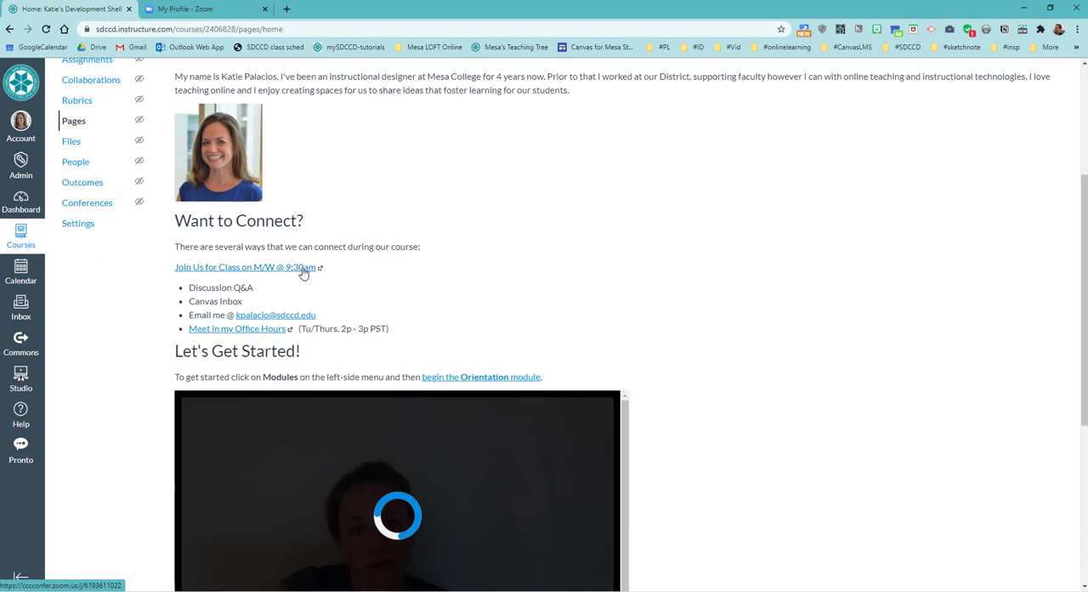
- Test the 'Join Us for Class' link by launching Zoom, then close it and return
left_click(245, 267)
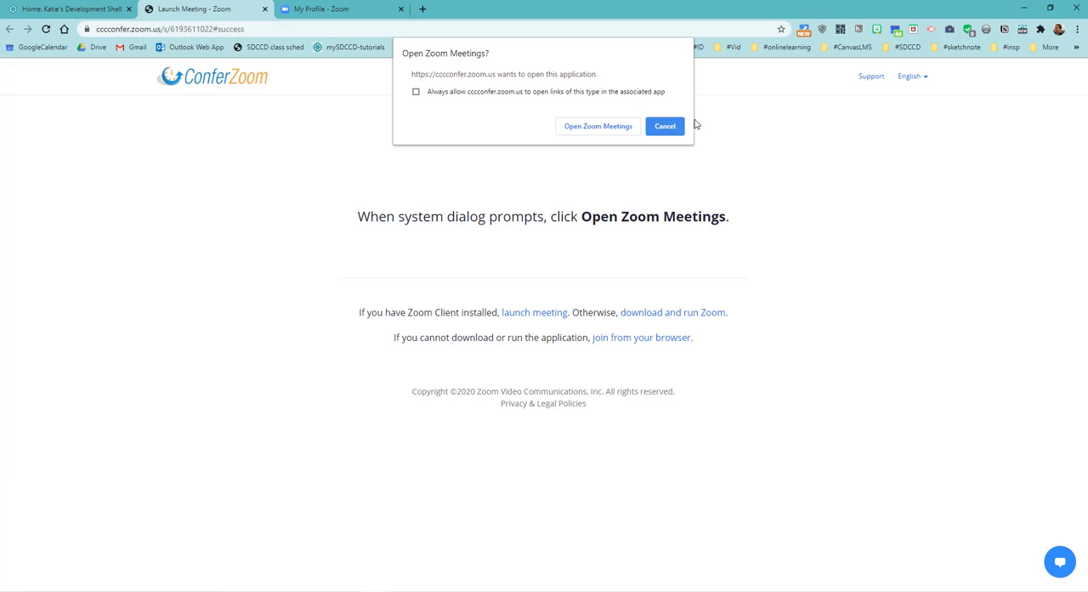
left_click(597, 126)
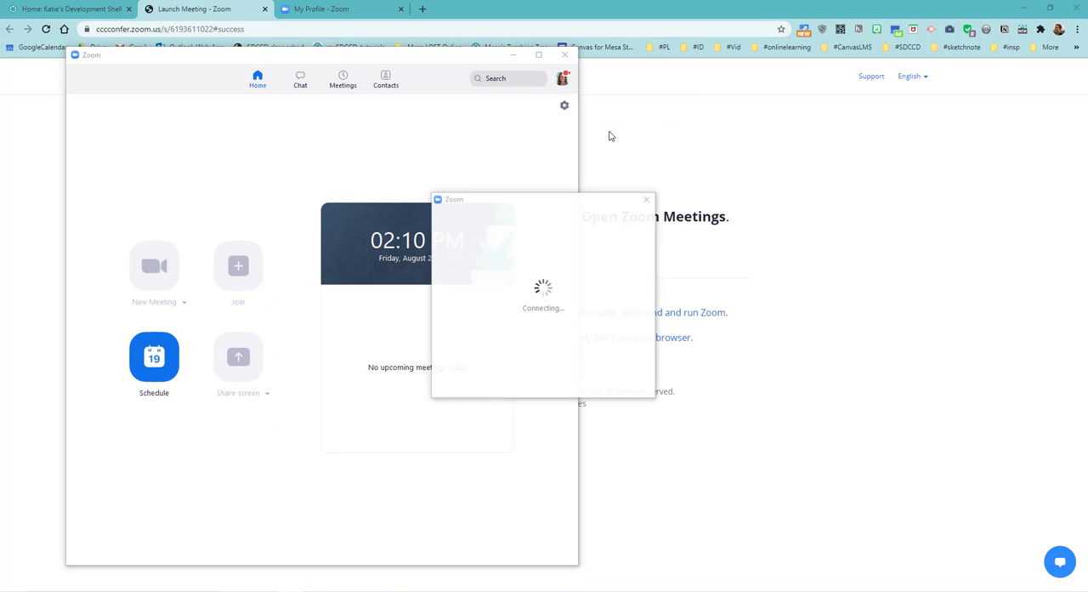
left_click(154, 266)
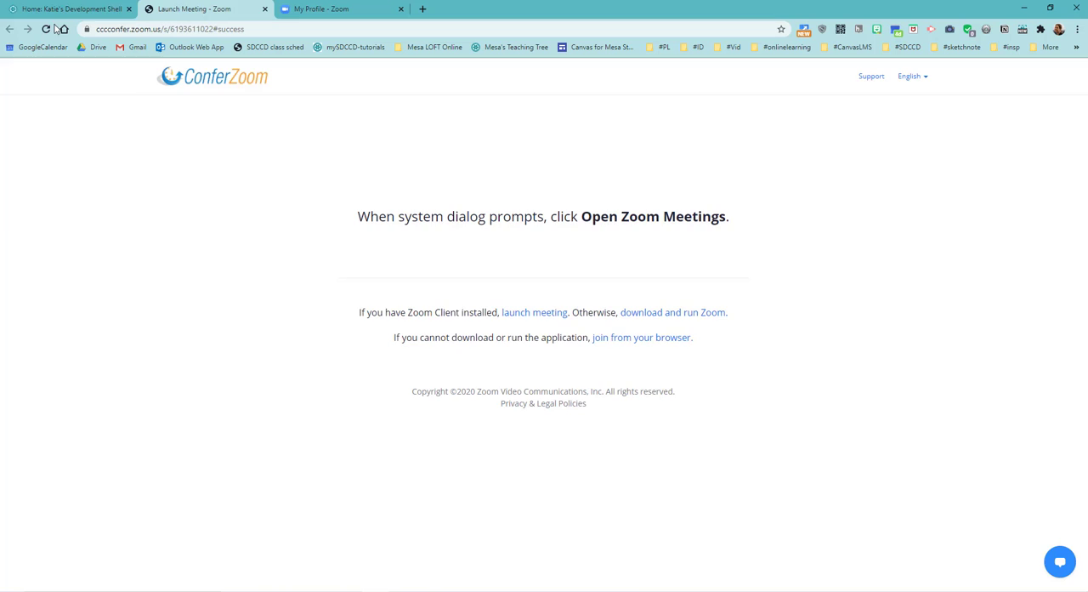
left_click(69, 9)
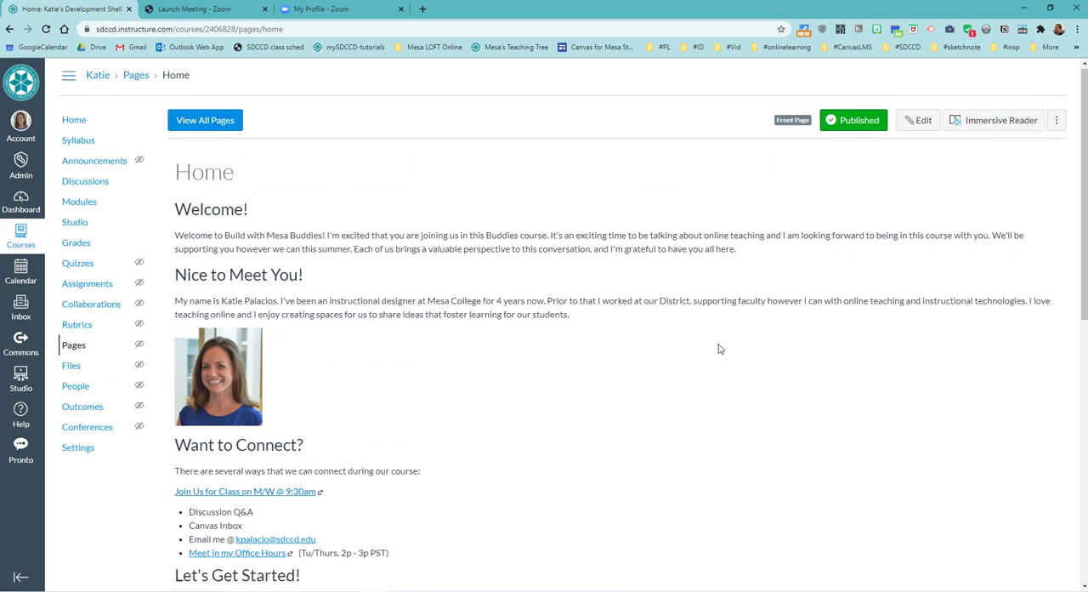
- Scroll the course navigation menu and choose Settings
scroll("down", 3)
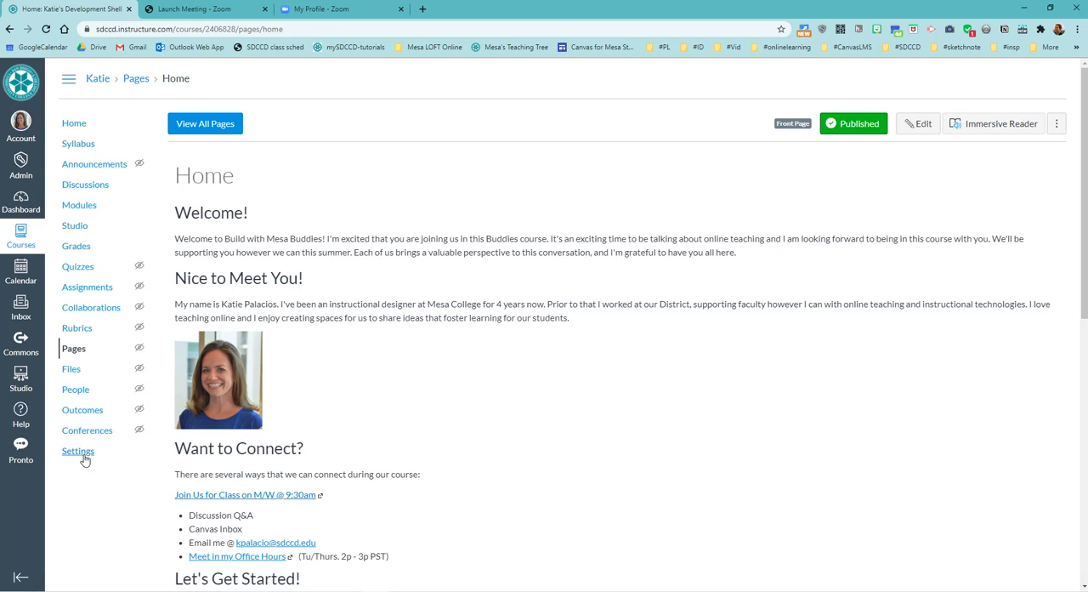
left_click(79, 451)
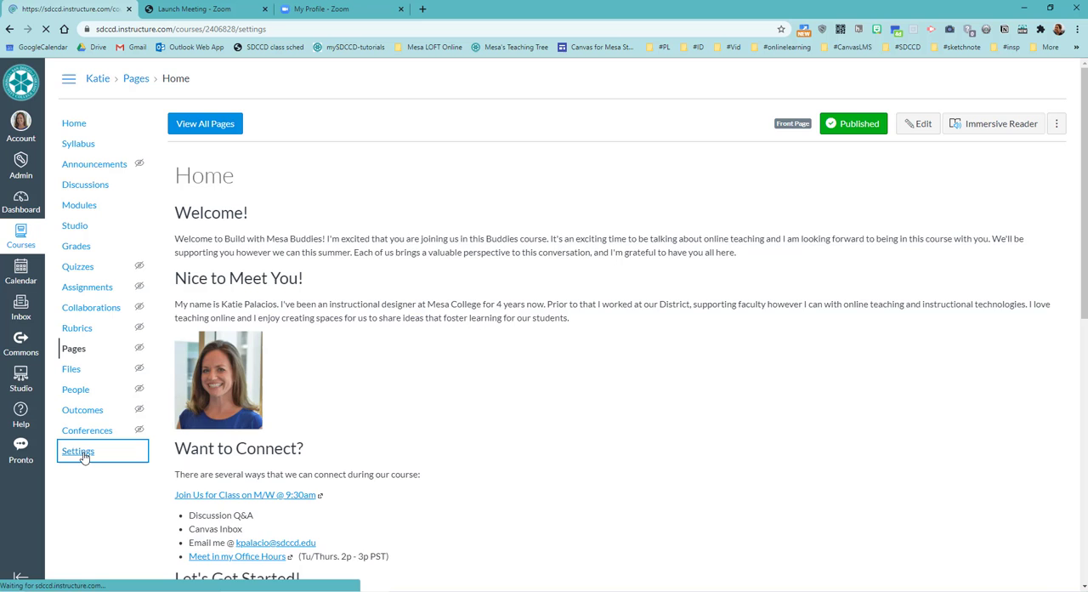
- On the Navigation tab, drag ConferZoom and Zoom into the hidden items and save
left_click(78, 451)
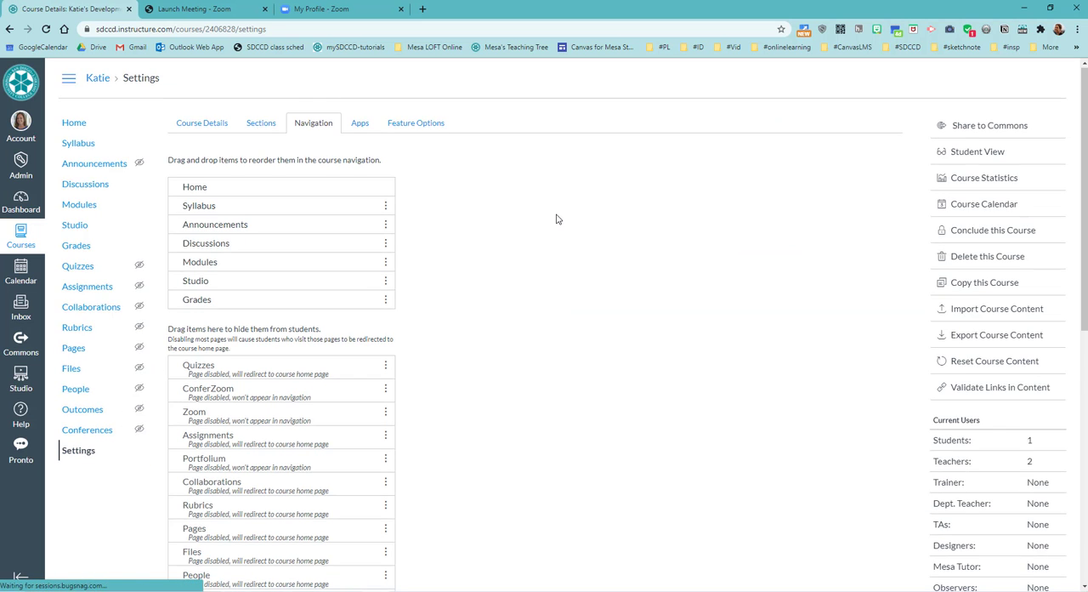
scroll("down", 3)
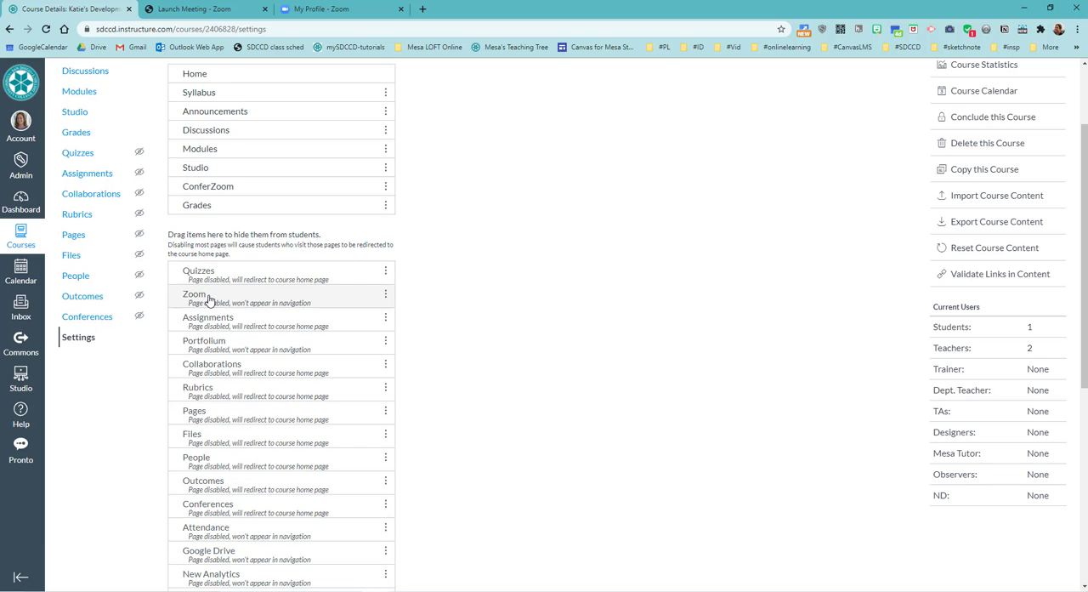
left_click_drag(199, 296, 199, 205)
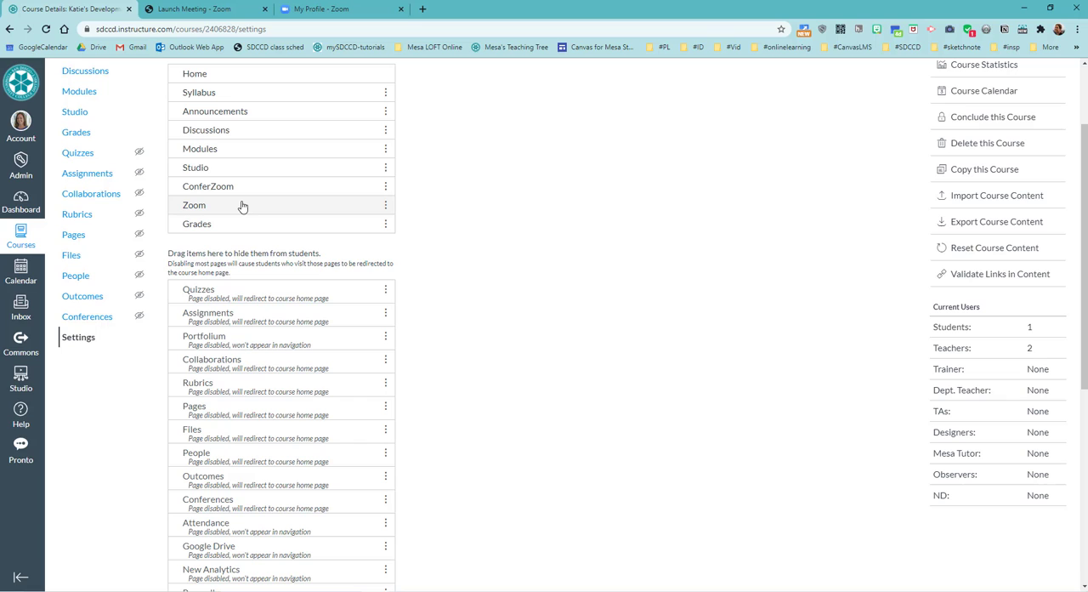
mouse_move(211, 215)
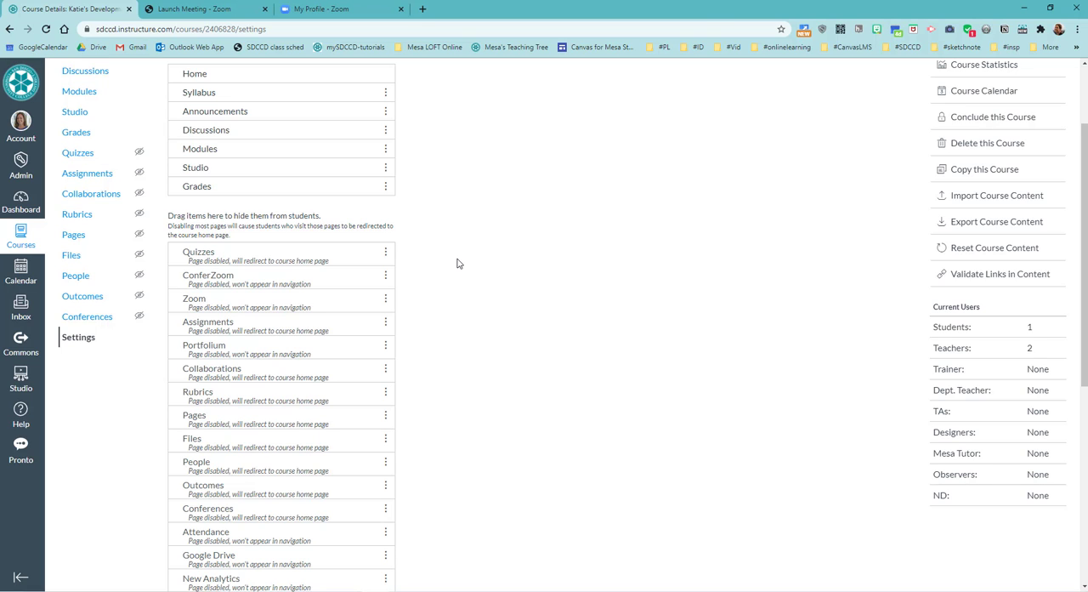
mouse_move(247, 279)
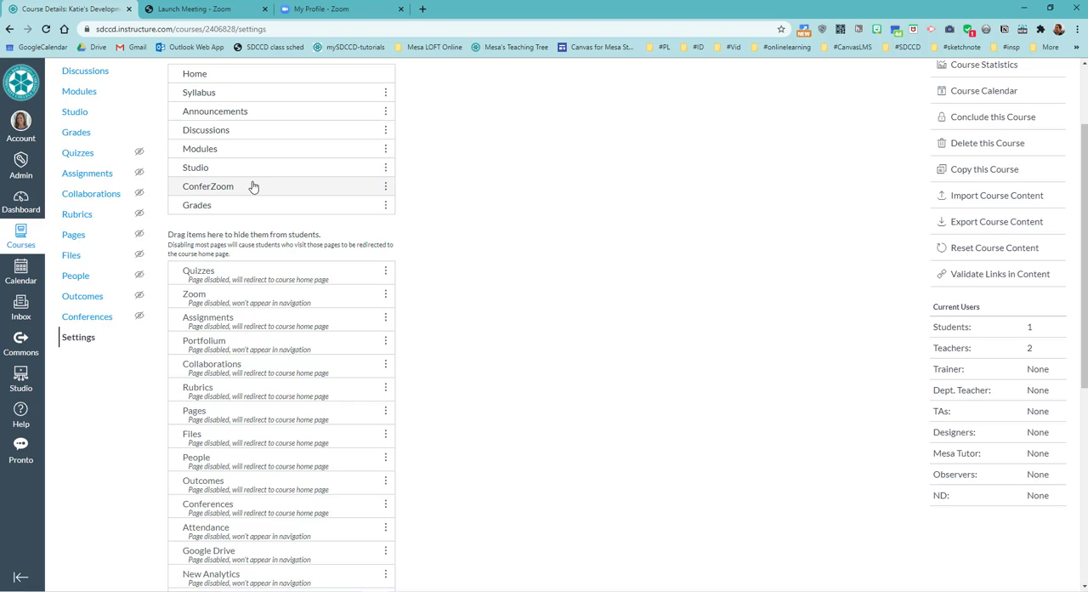
mouse_move(253, 186)
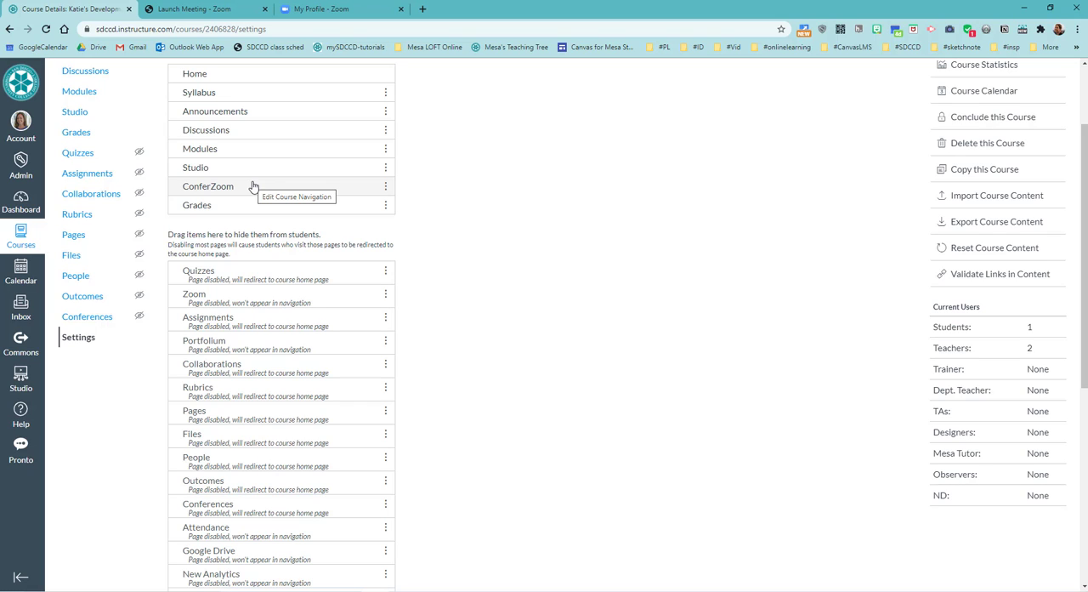
mouse_move(234, 187)
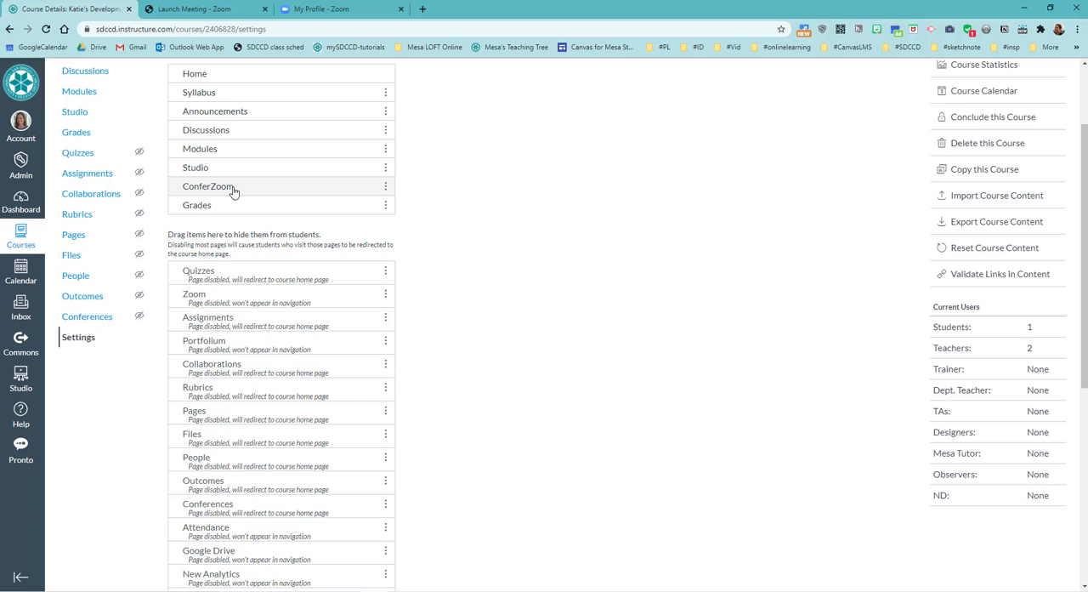
mouse_move(228, 193)
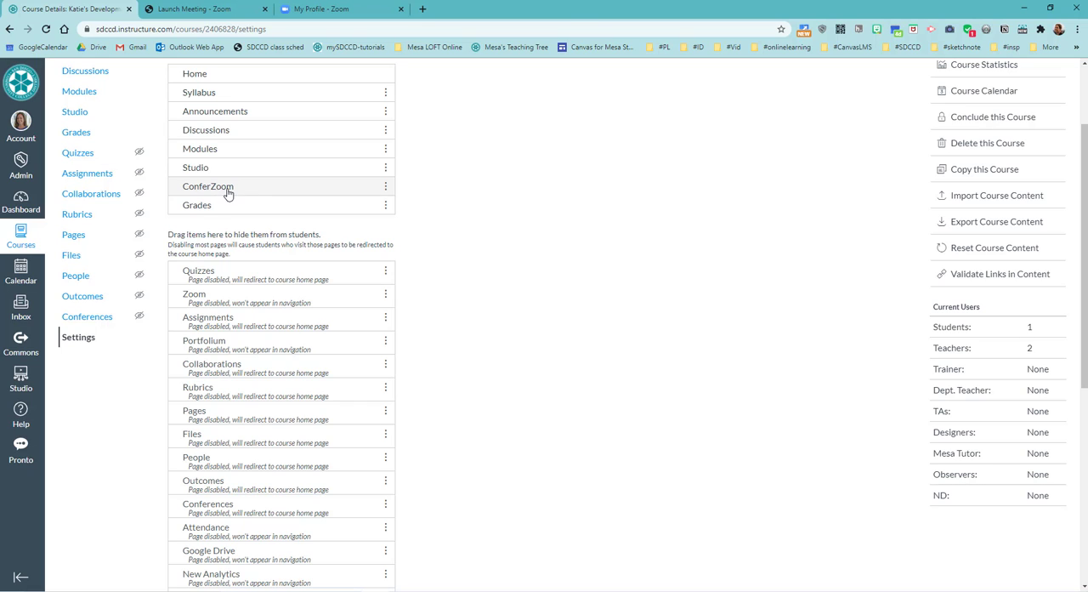
mouse_move(241, 190)
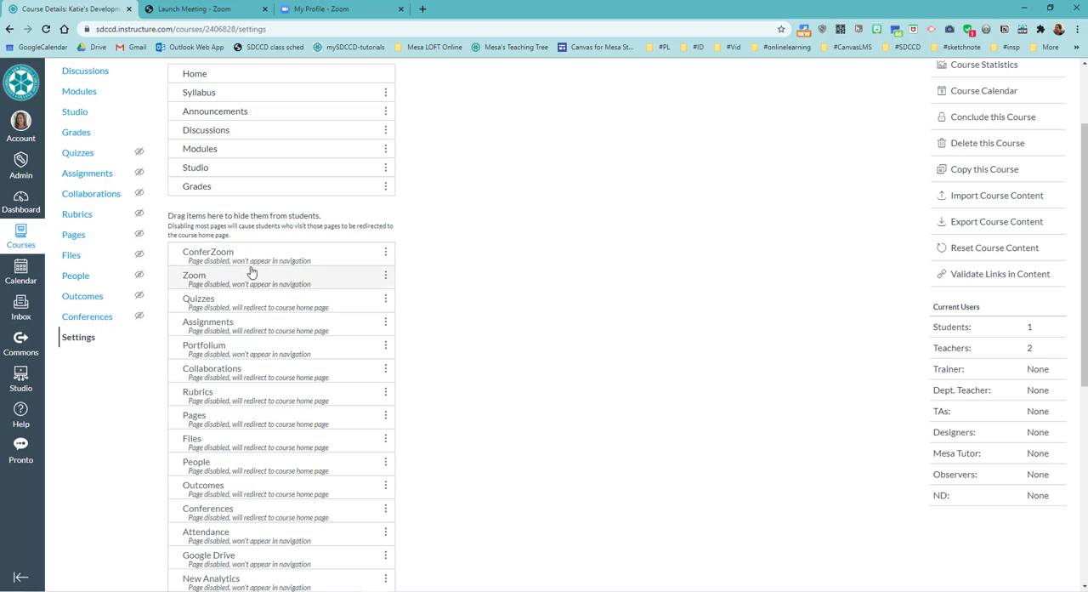
mouse_move(573, 301)
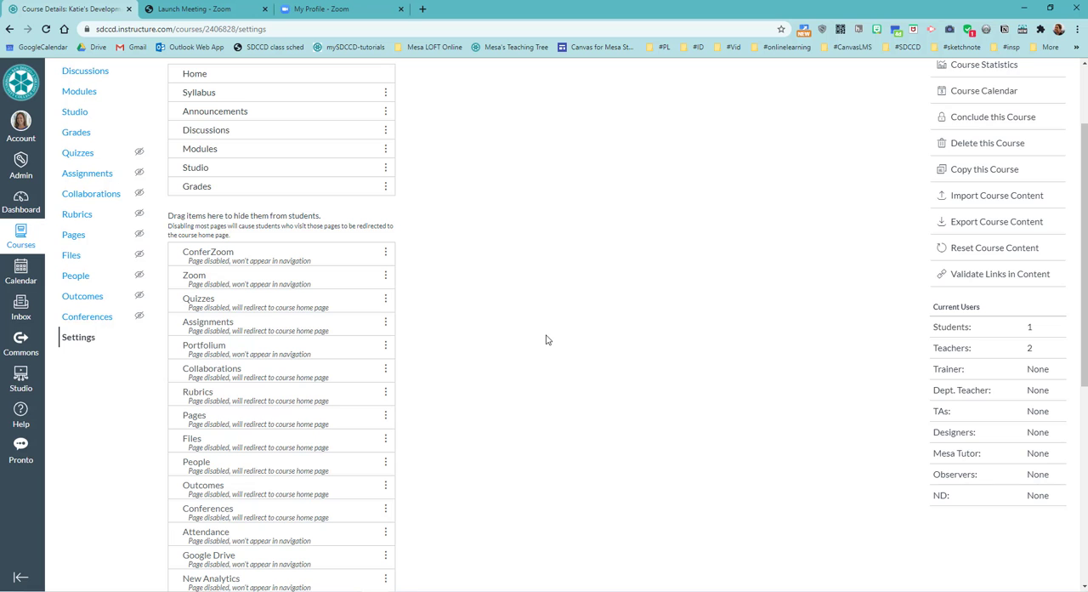
scroll("down", 3)
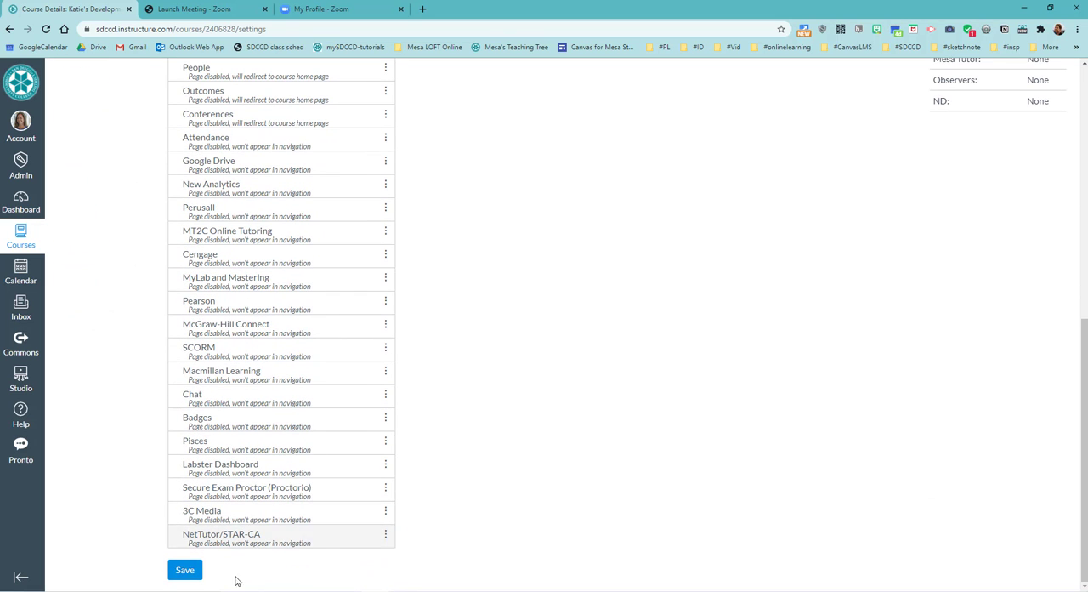
left_click(184, 568)
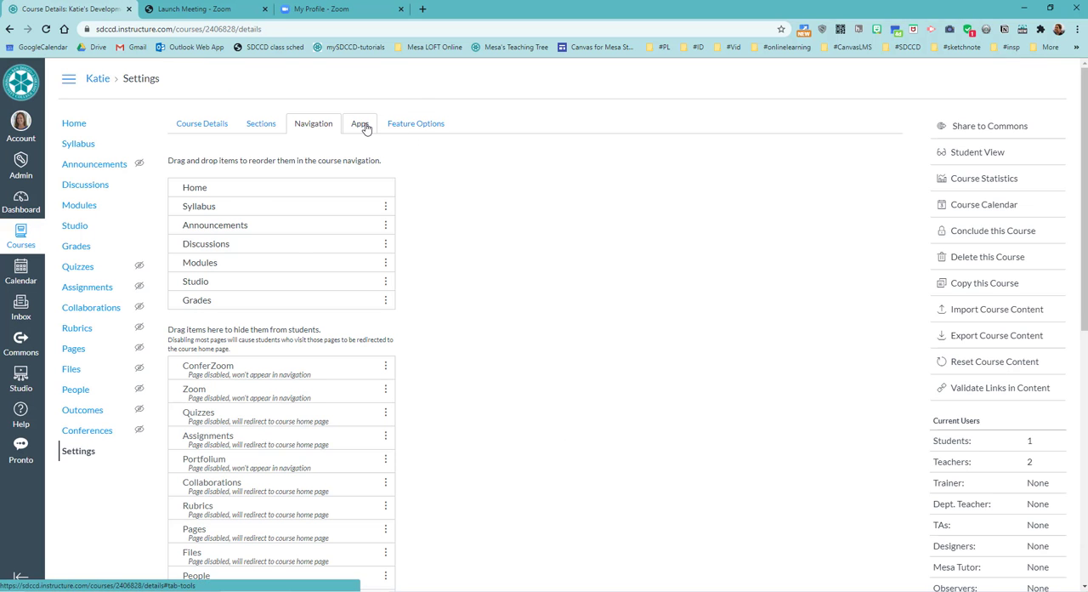
- Open the Redirect Tool from the course Apps tab and start its Add App form
left_click(360, 123)
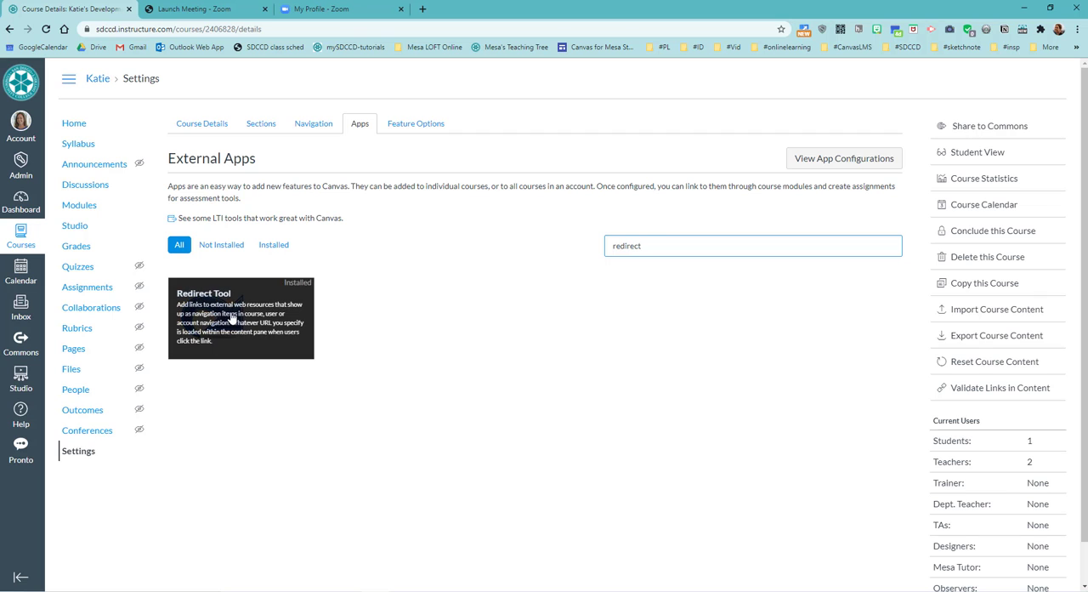
left_click(240, 317)
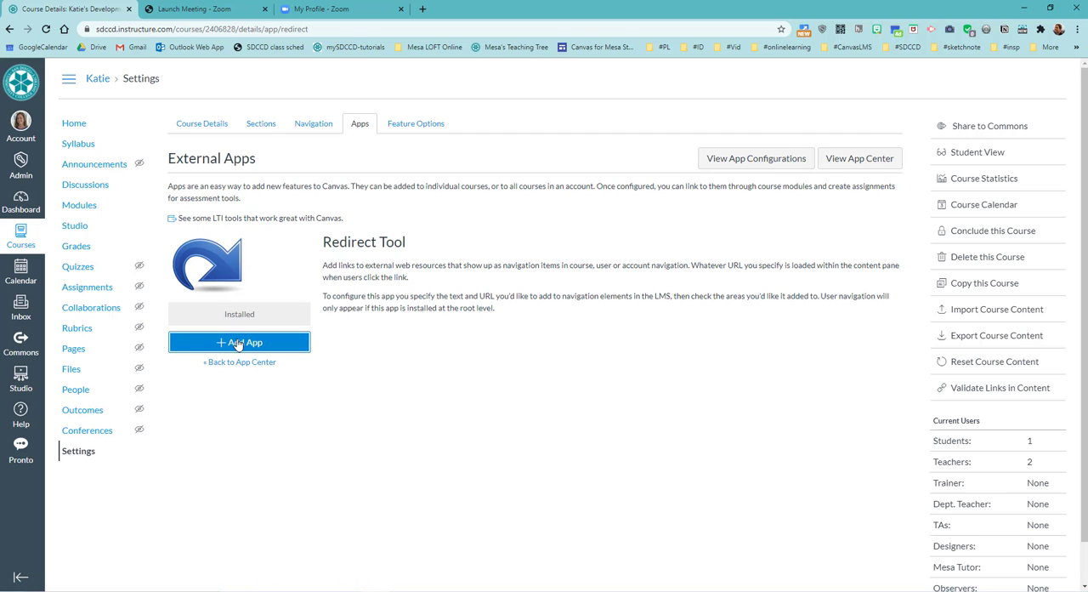
left_click(239, 342)
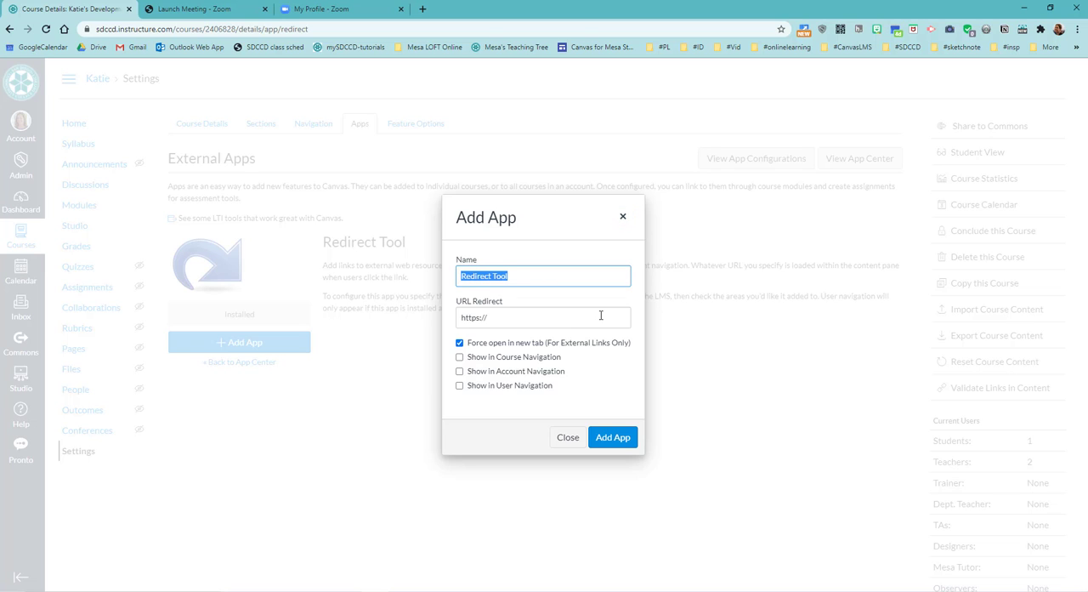
type("Katie's Z")
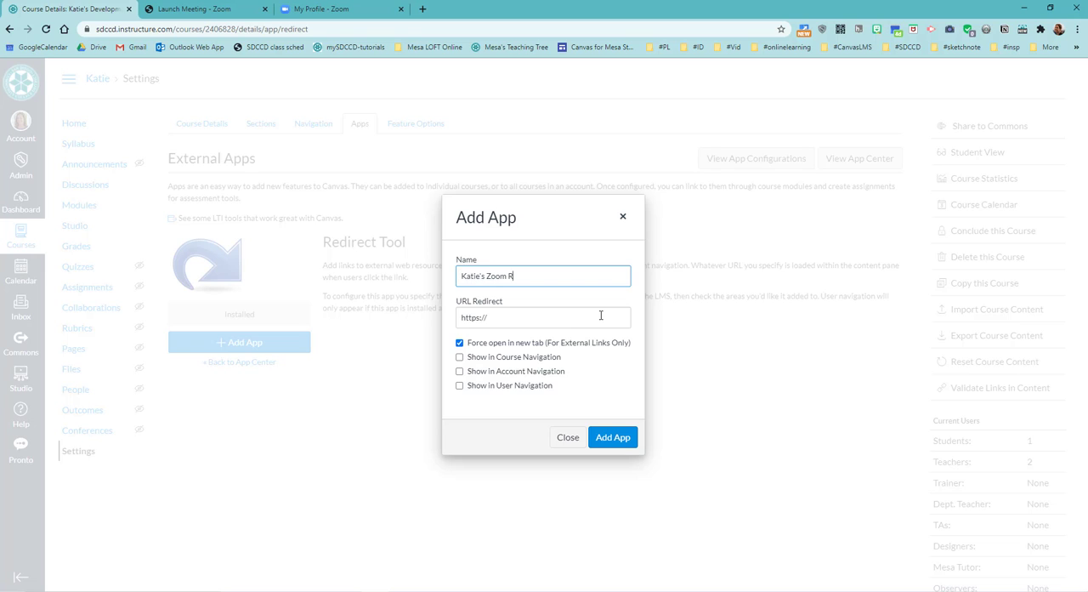
type("oom")
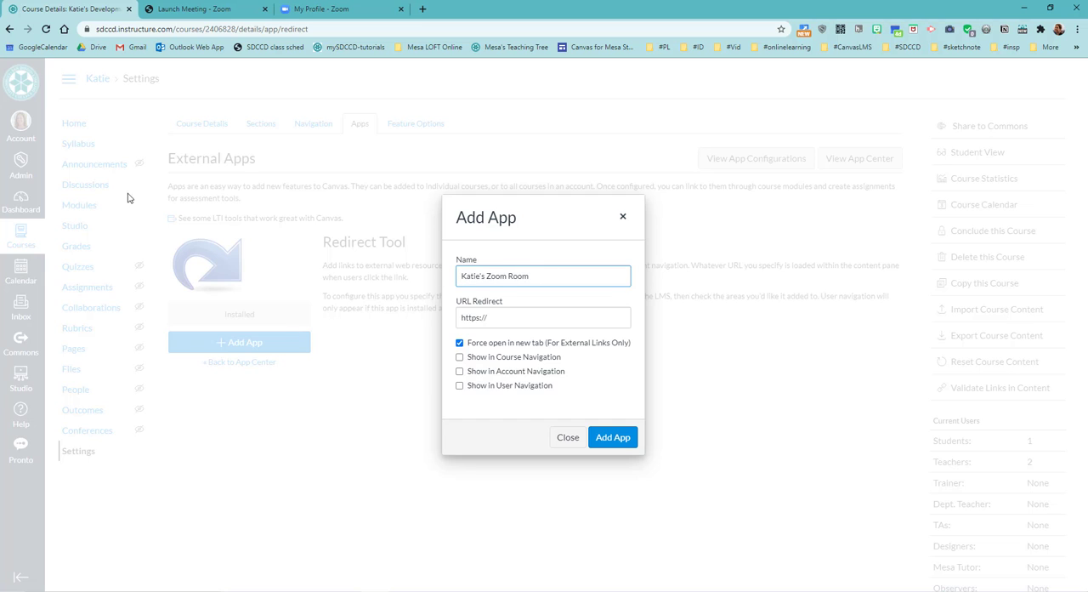
mouse_move(97, 358)
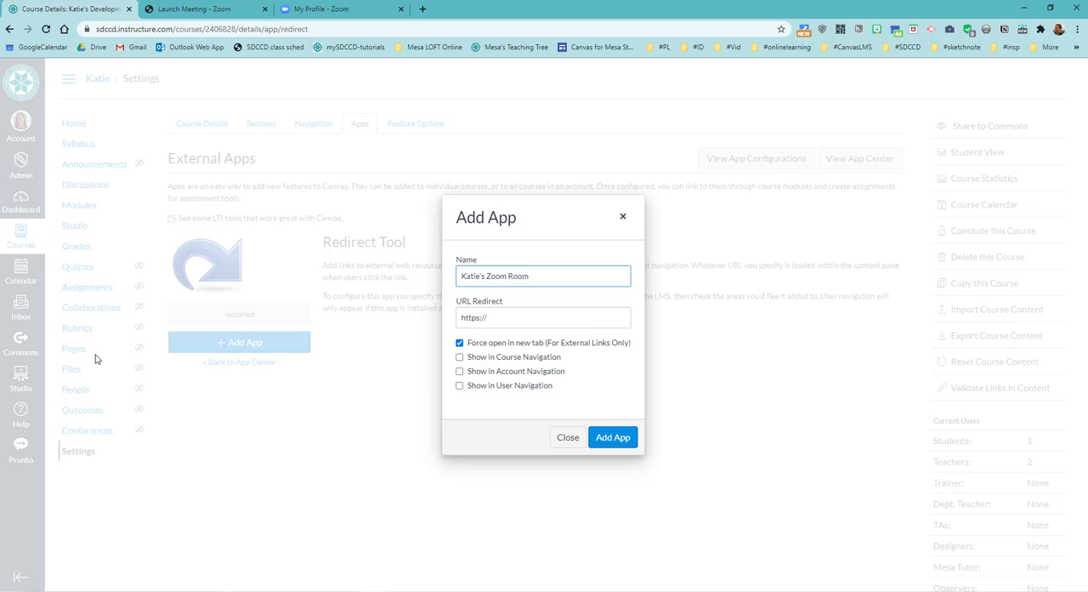
double_click(496, 275)
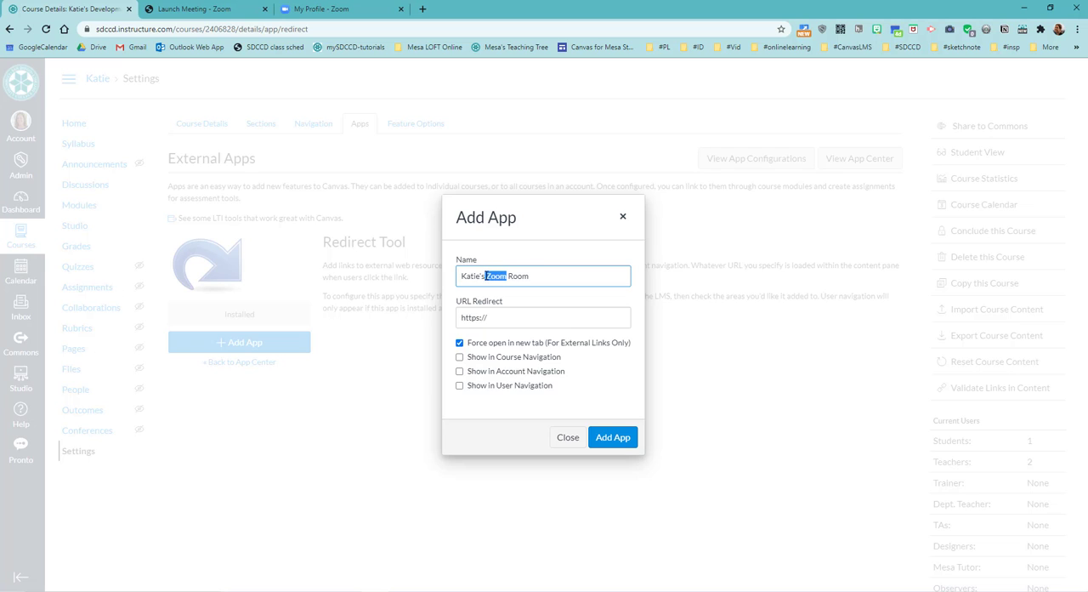
left_click(542, 317)
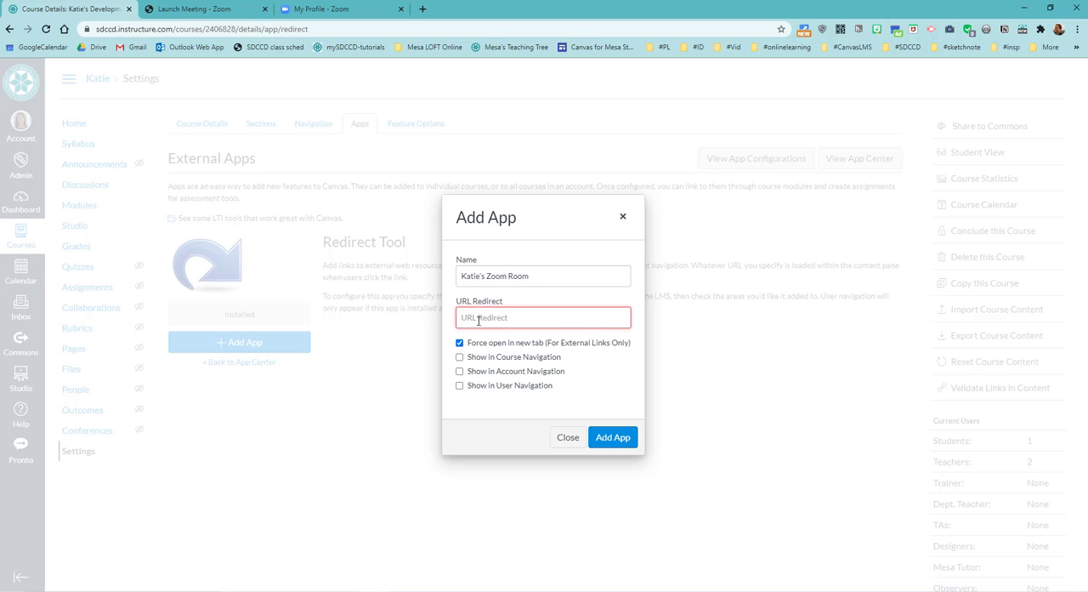
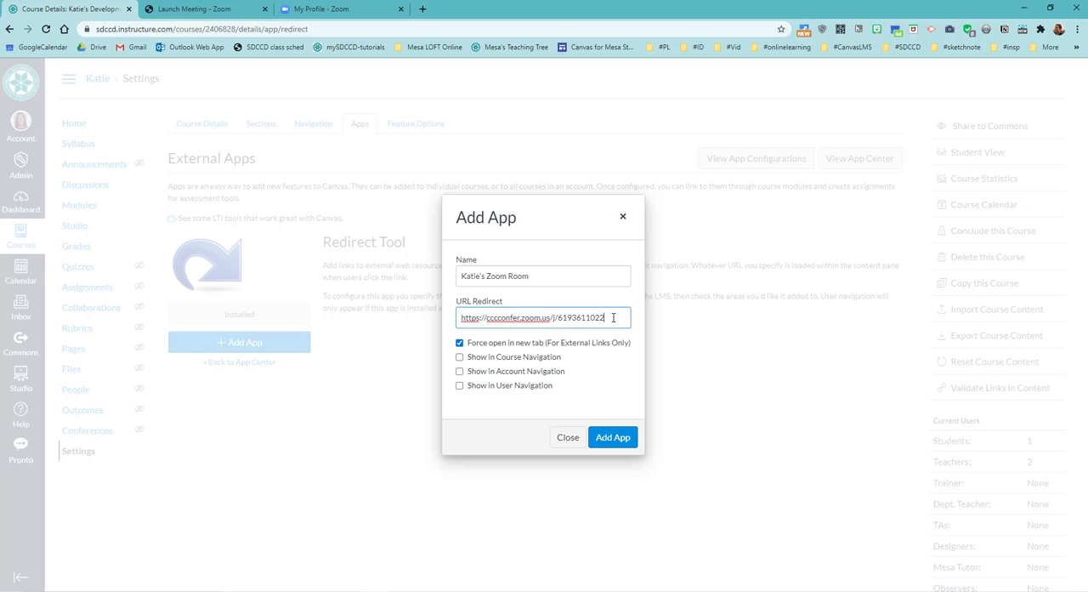
triple_click(533, 317)
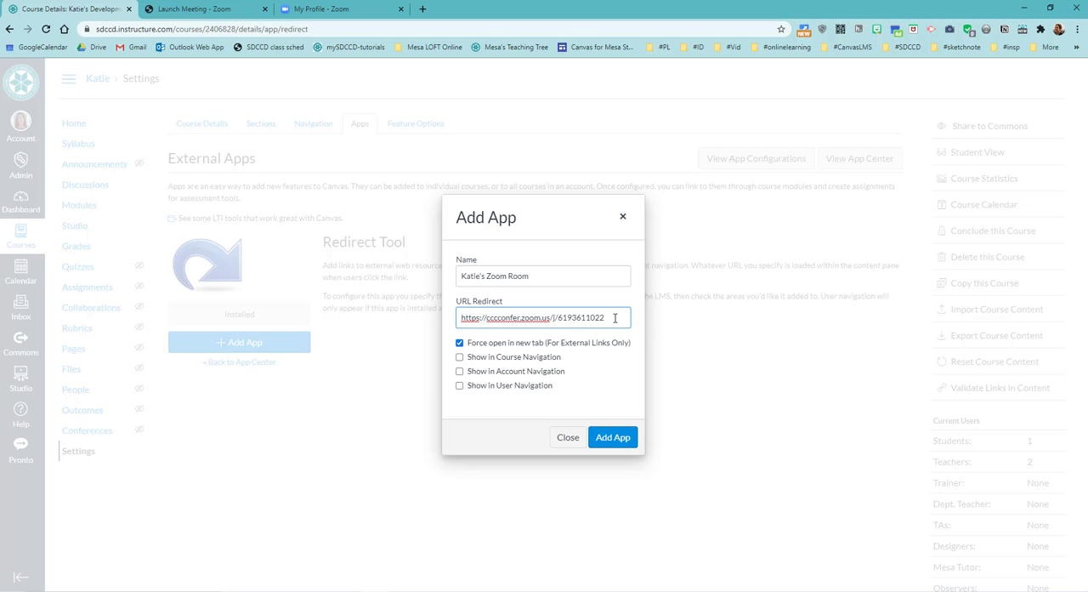
mouse_move(536, 332)
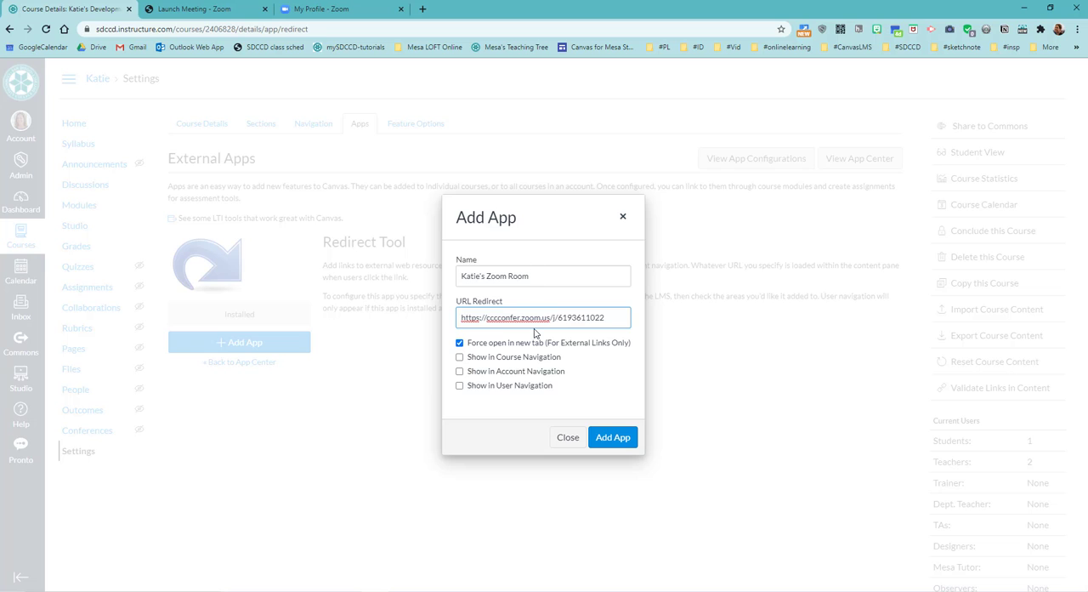
left_click(544, 317)
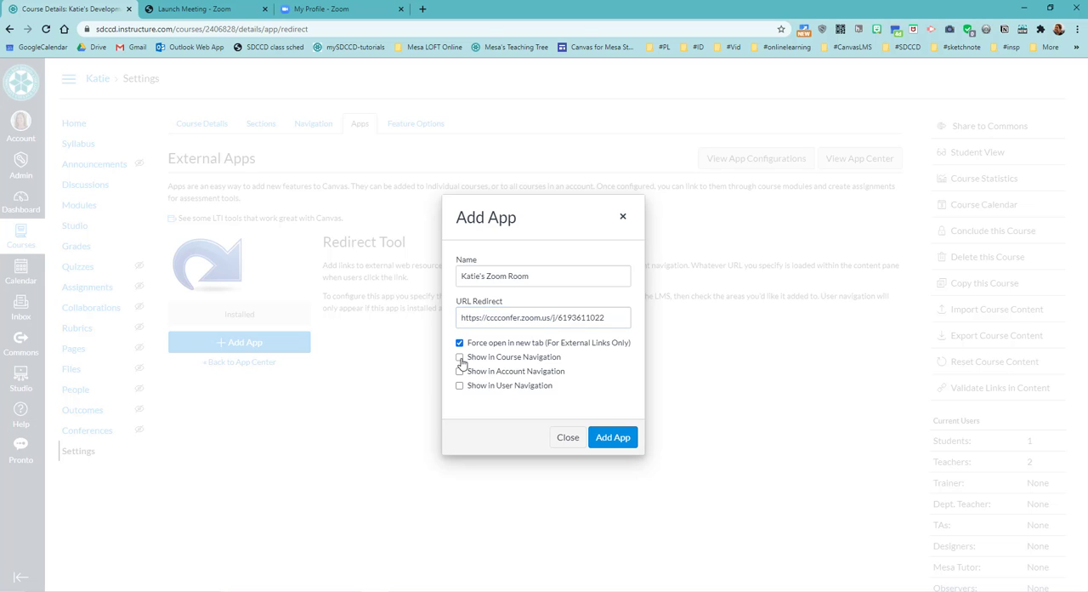
- Enable Show in Course Navigation and add the redirect app
left_click(460, 356)
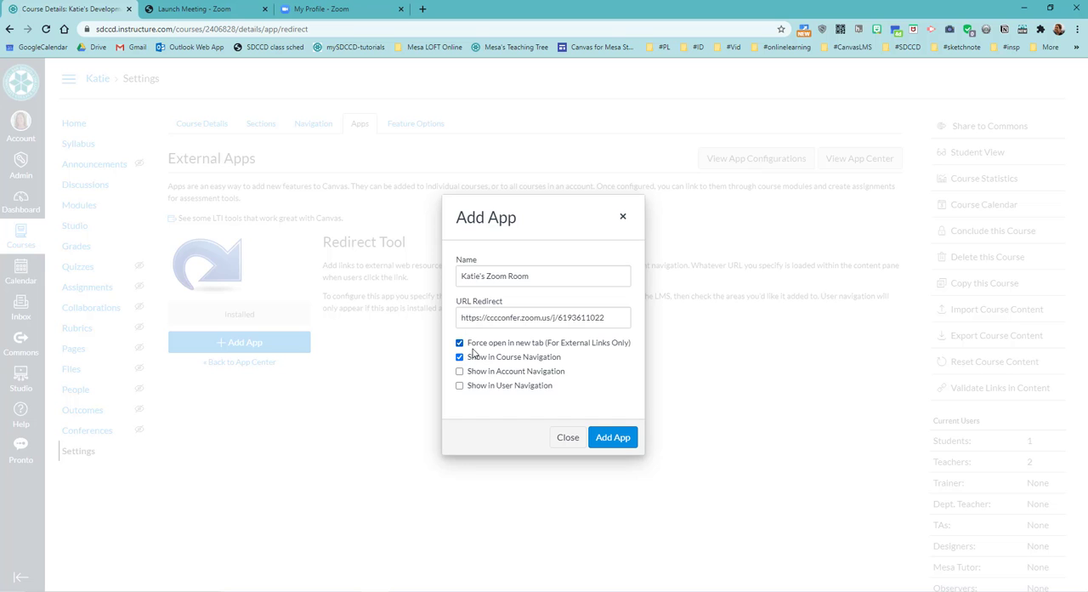
left_click(460, 356)
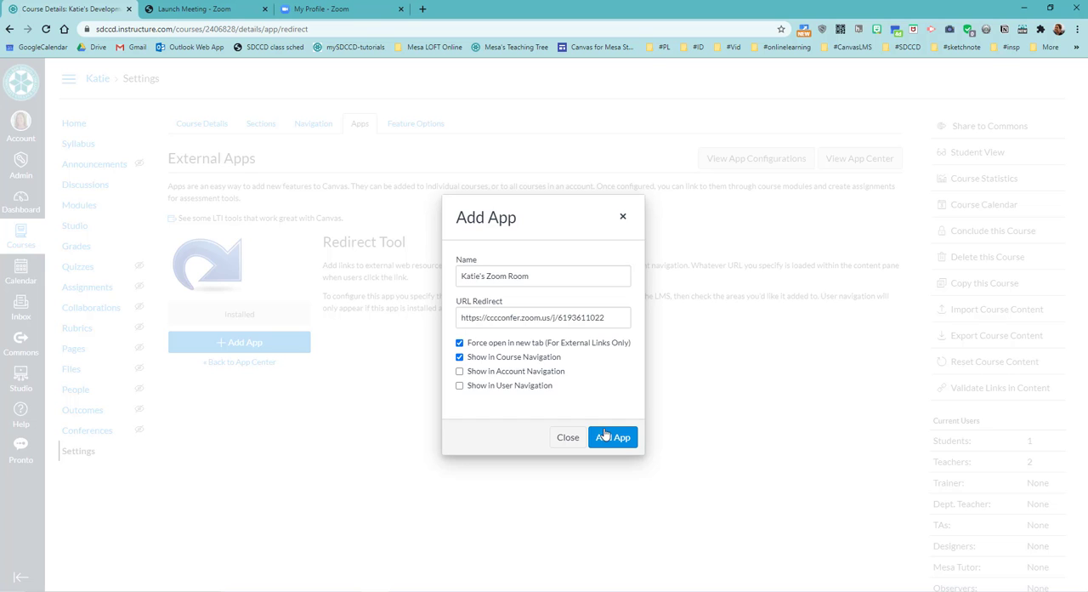
left_click(612, 436)
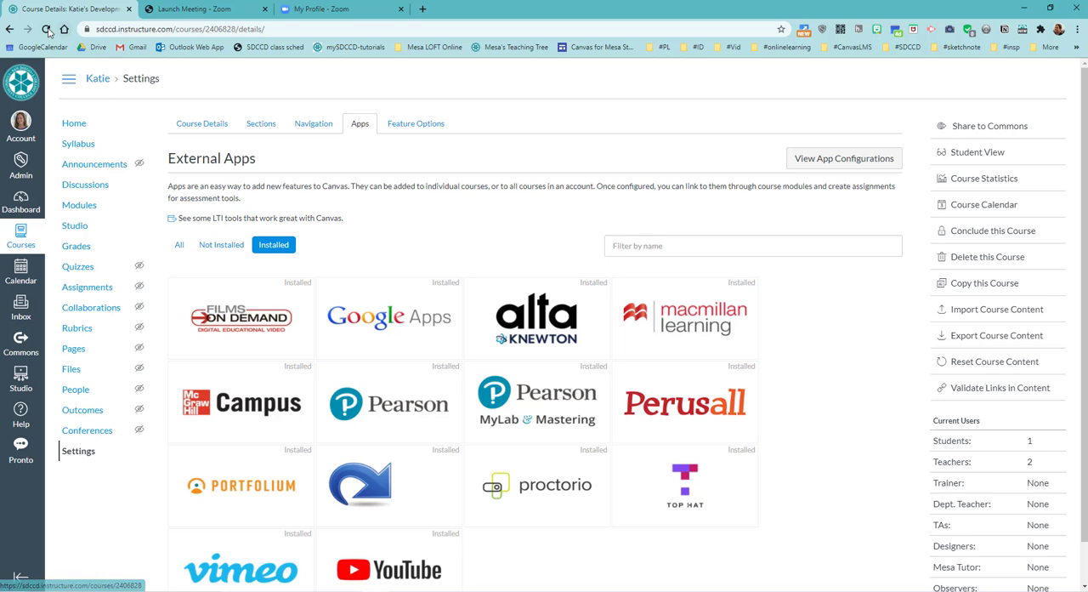
- After reloading, drag Katie's Zoom Room below Announcements in Navigation settings and save
left_click(48, 28)
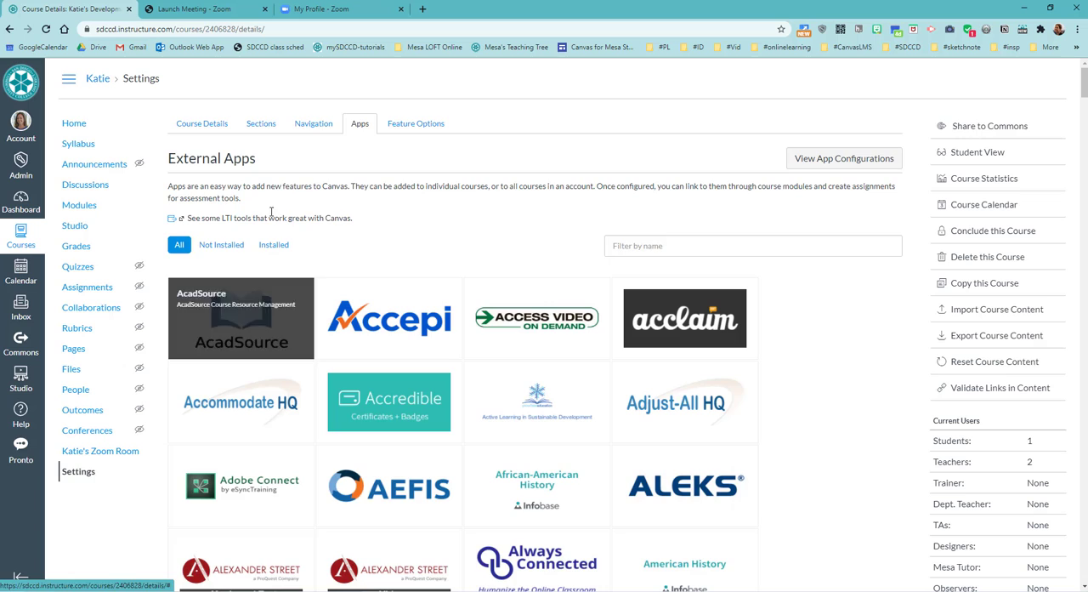
left_click(313, 124)
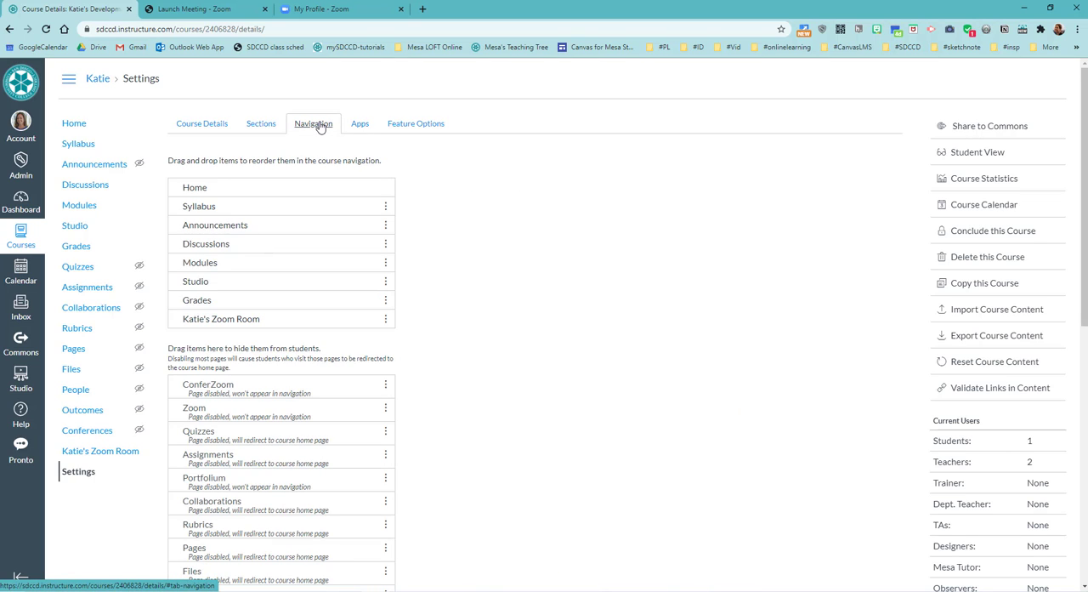
left_click_drag(220, 318, 220, 236)
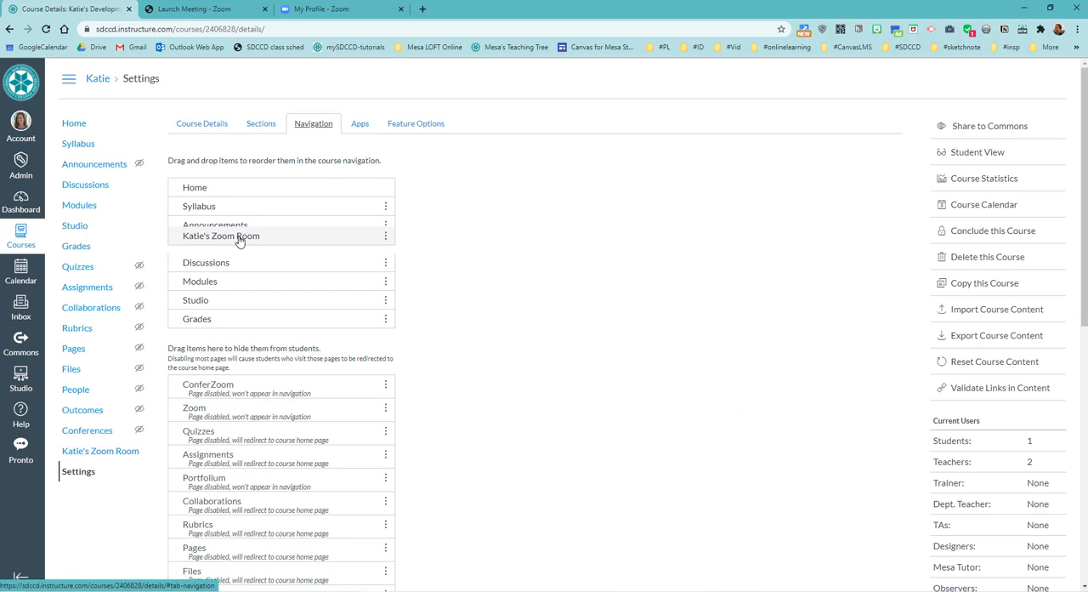
scroll("down", 3)
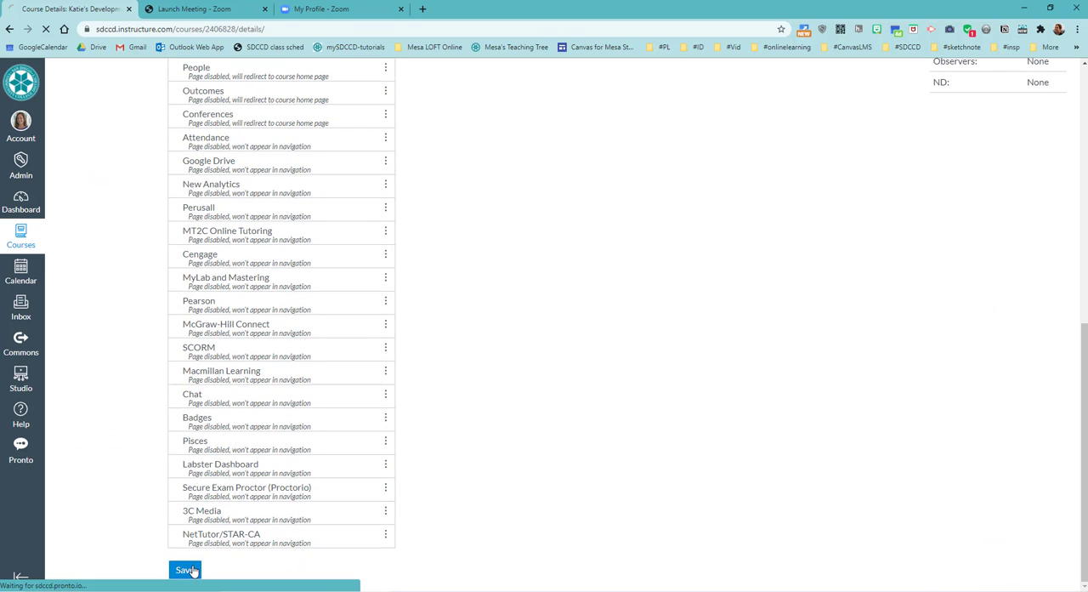
left_click(185, 569)
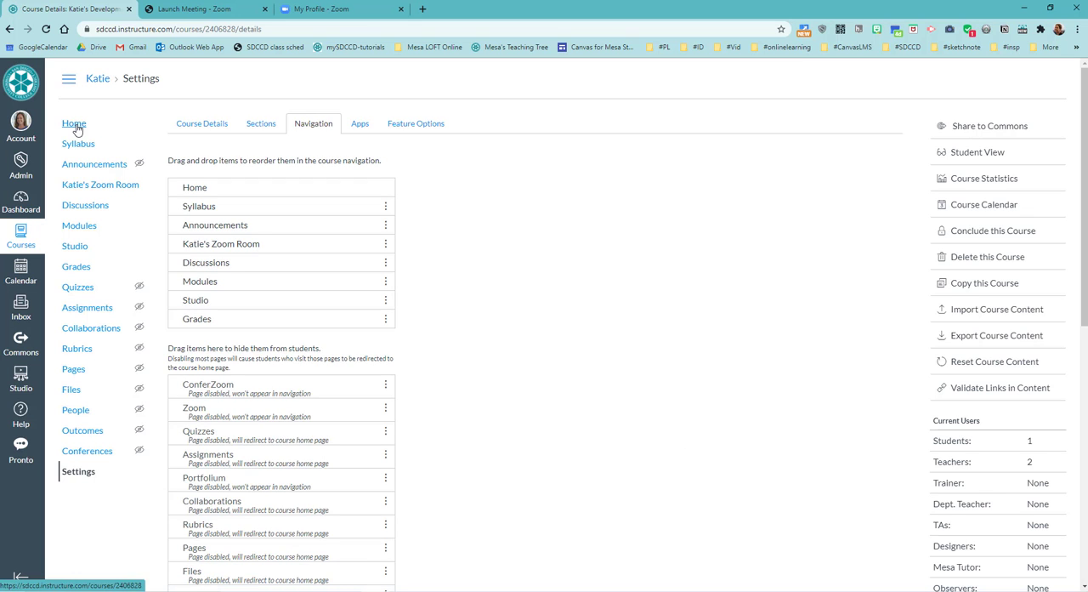
- Switch from the course home page into Student View
left_click(73, 124)
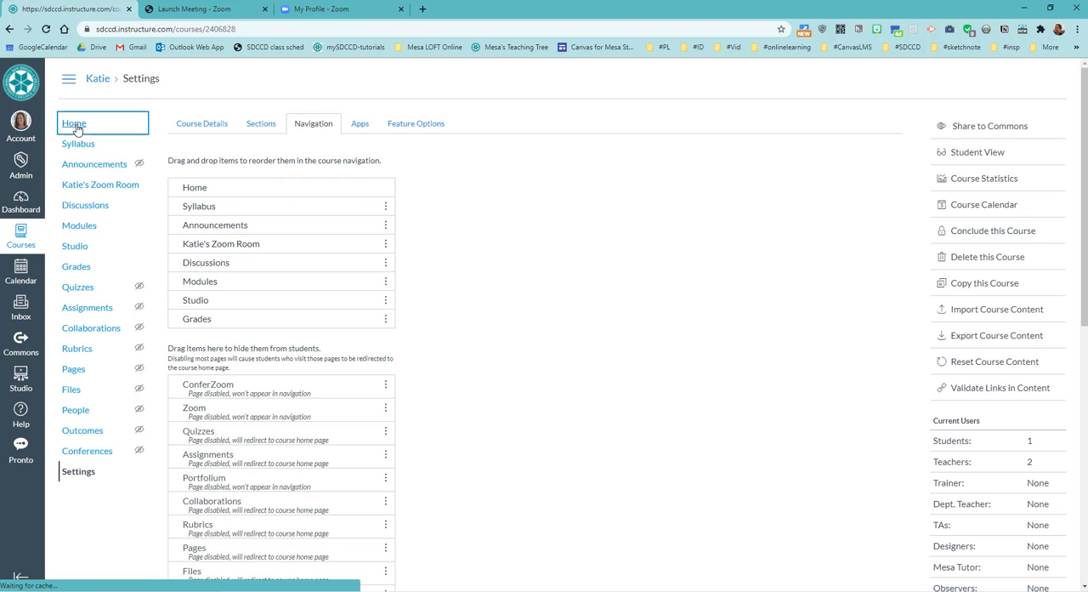
left_click(74, 122)
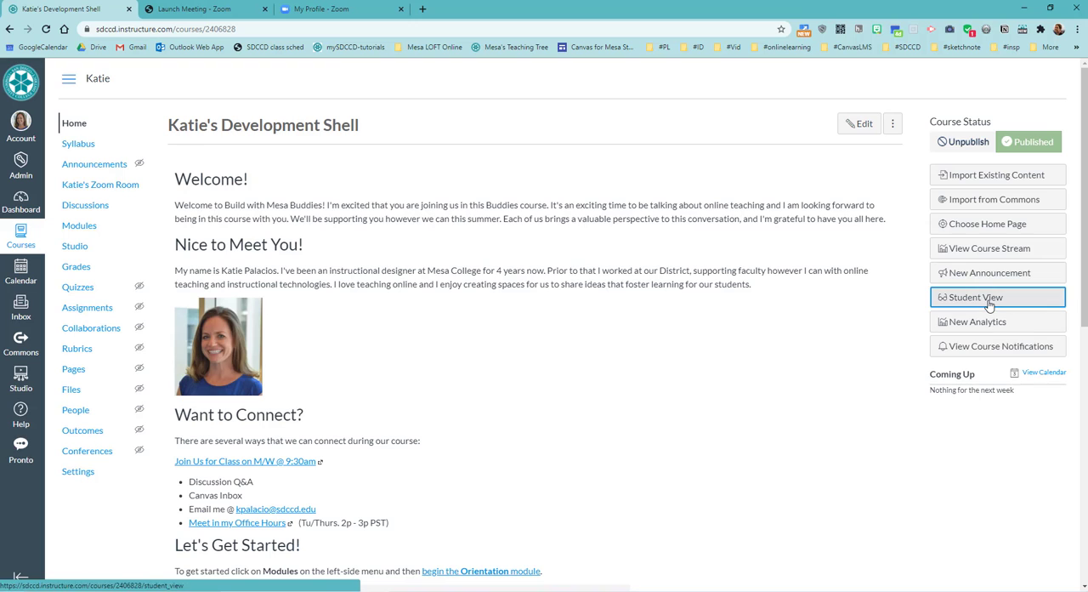
left_click(973, 297)
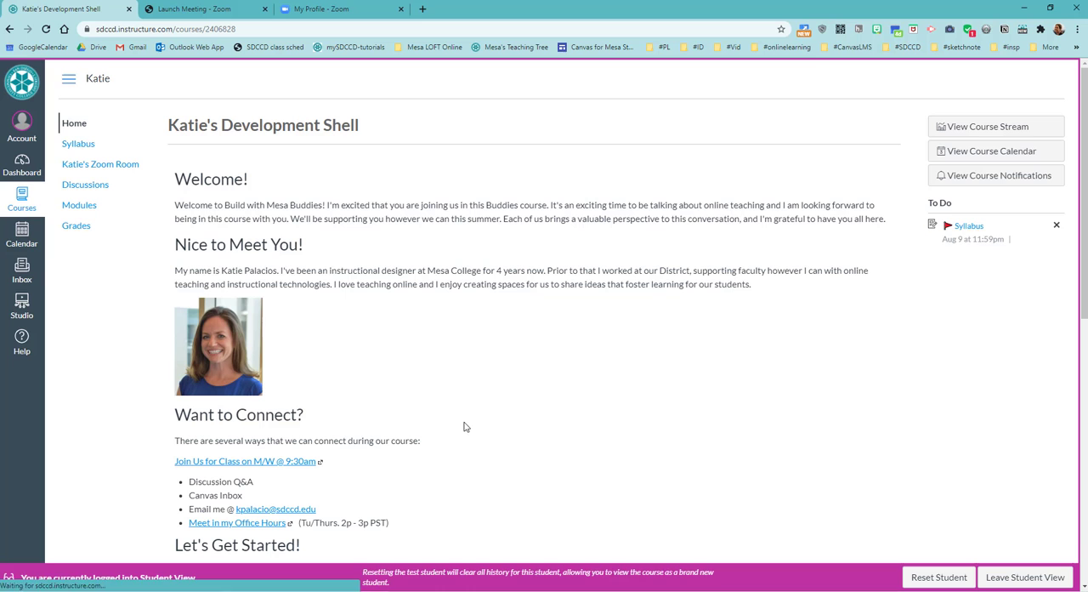
mouse_move(237, 522)
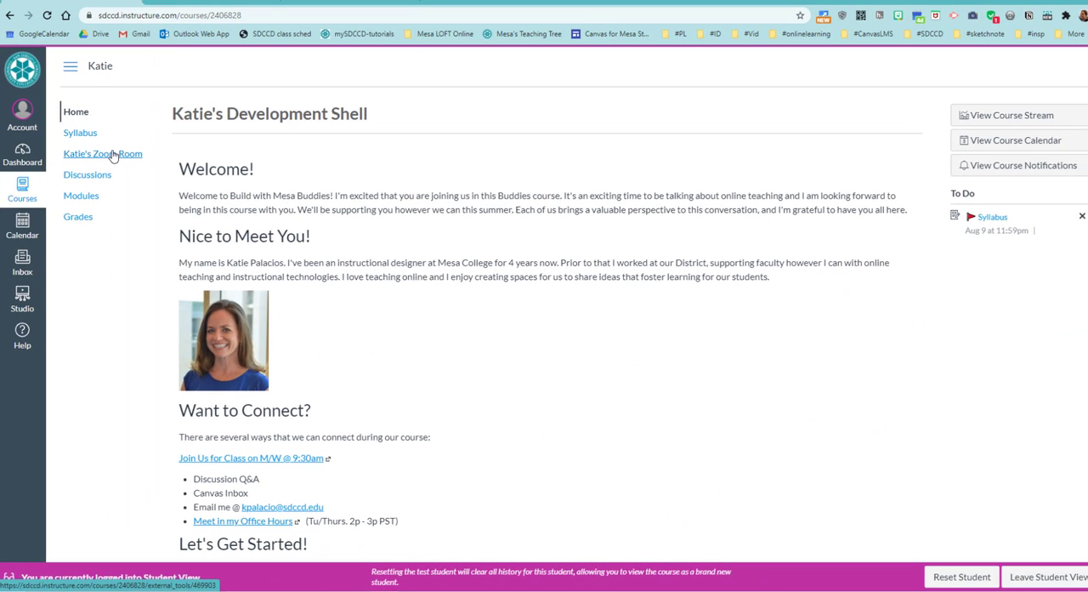
- Open Katie's Zoom Room as a student and launch the Zoom meeting page in a new tab
left_click(103, 153)
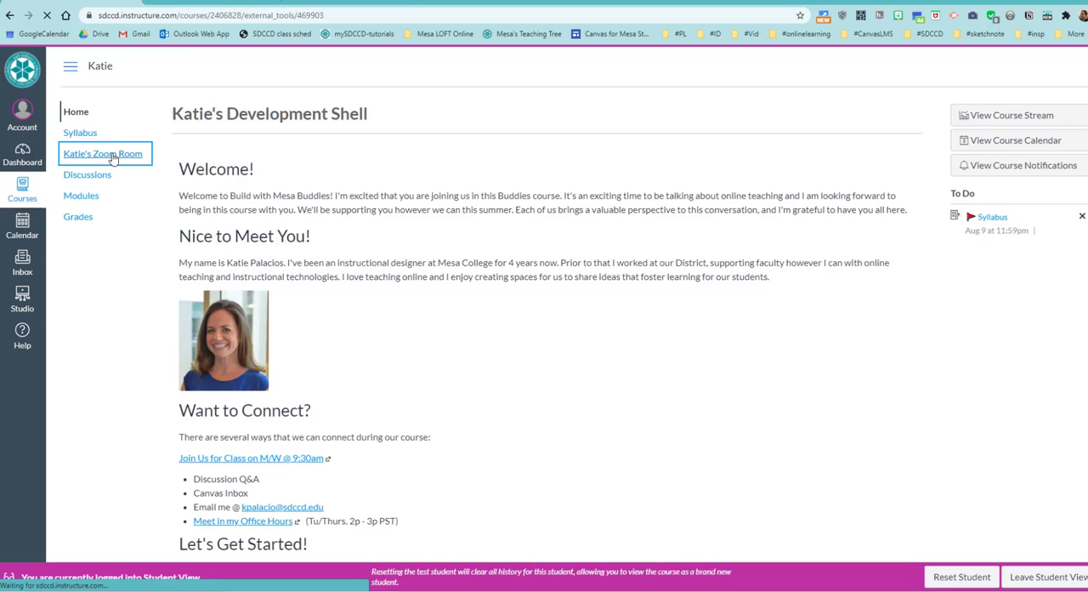
left_click(102, 153)
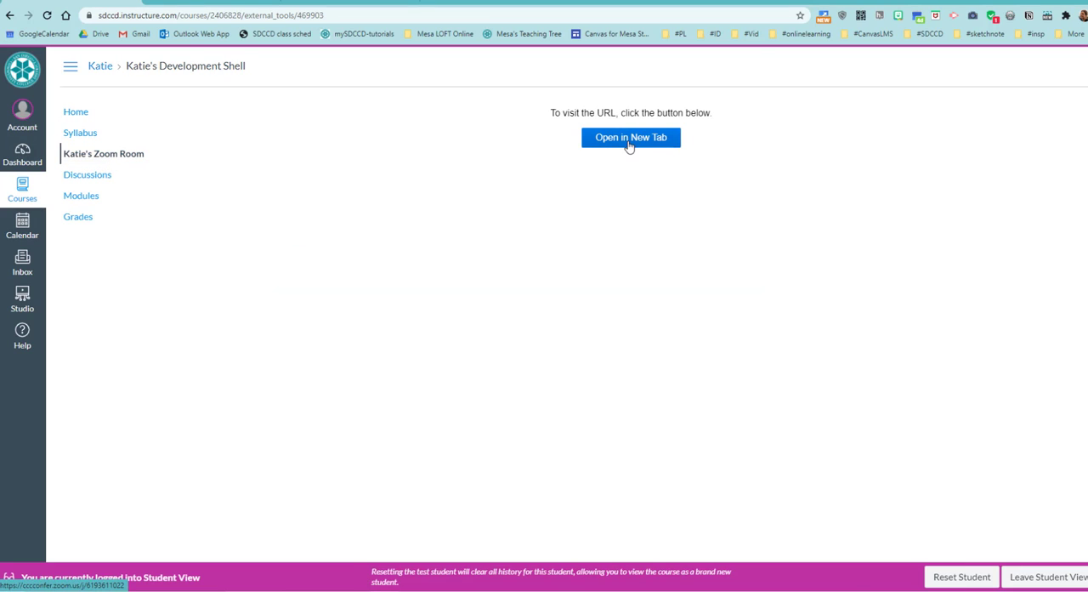
left_click(631, 137)
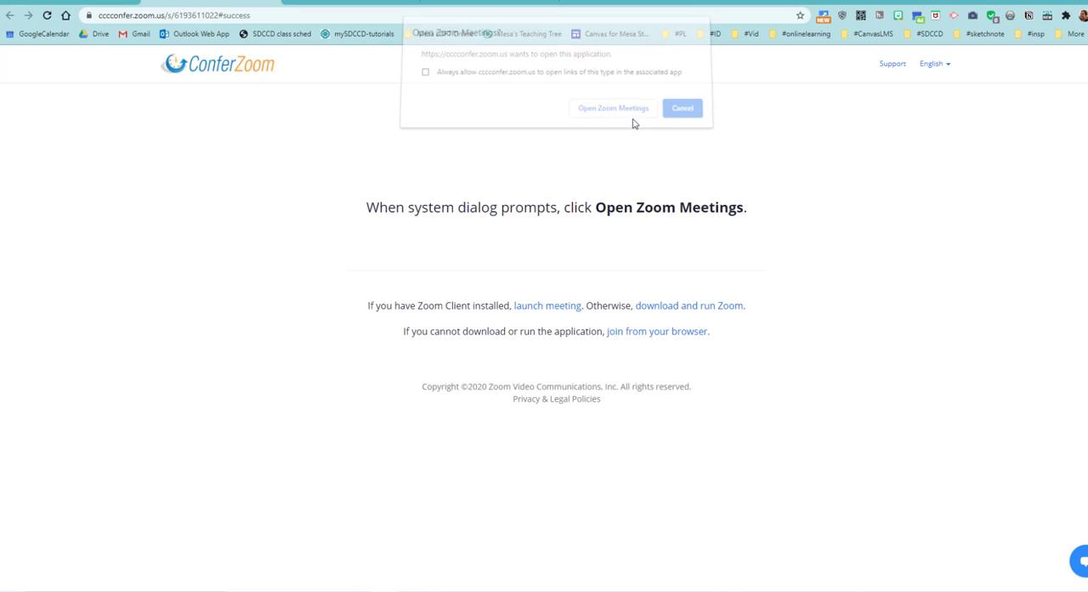
left_click(613, 108)
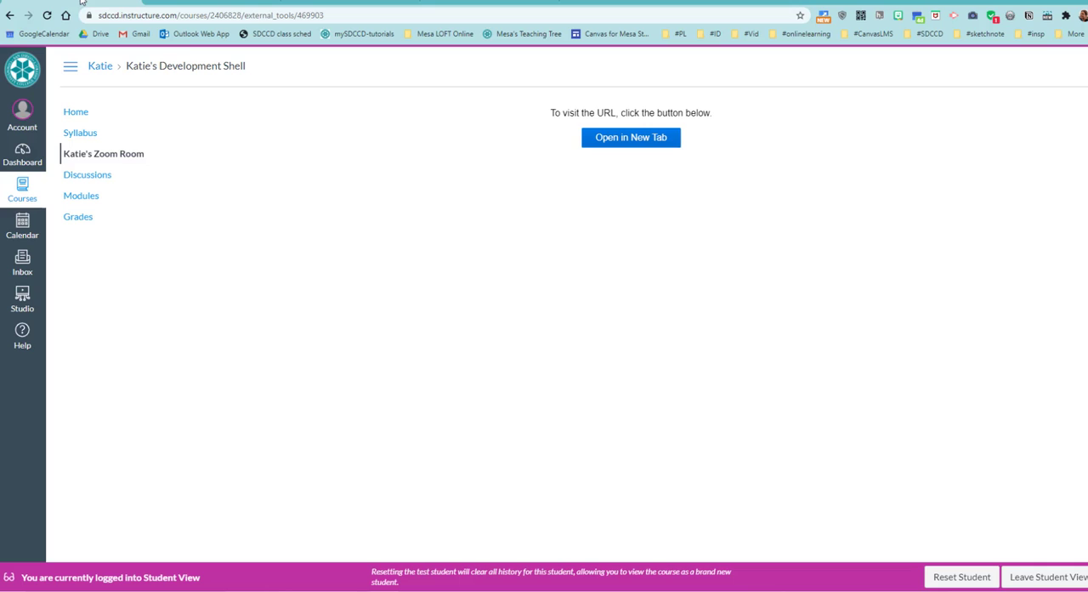
left_click(1046, 576)
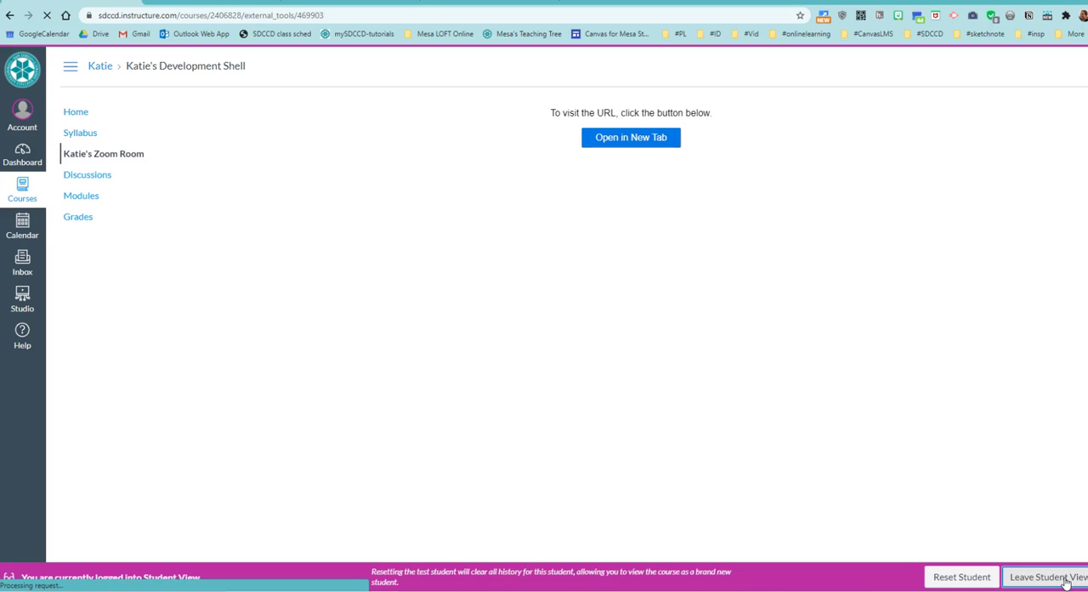
- Exit Student View and return to the course Home page
left_click(1046, 577)
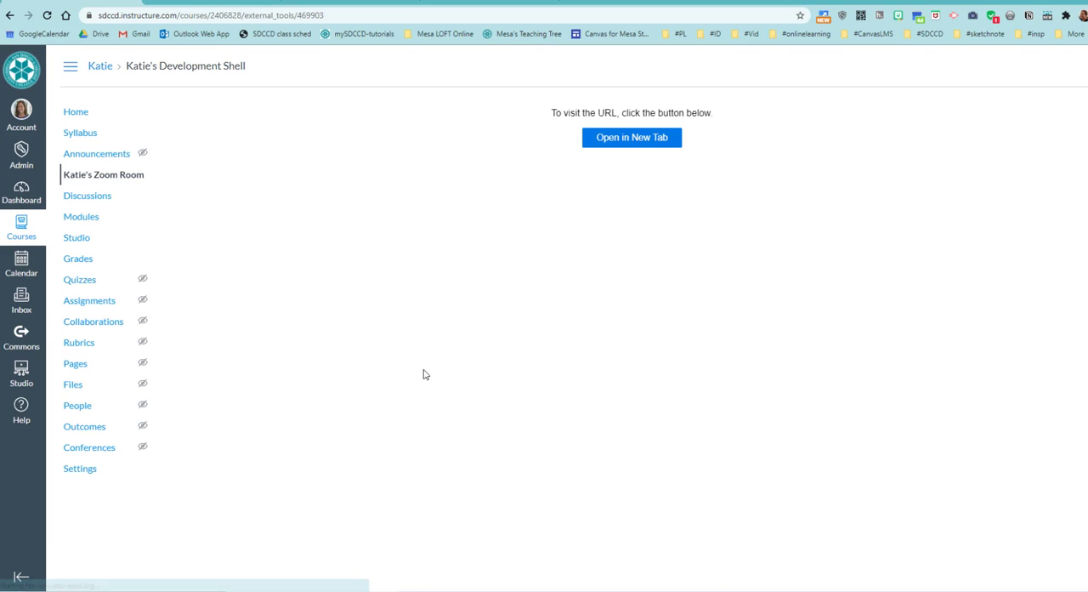
left_click(76, 112)
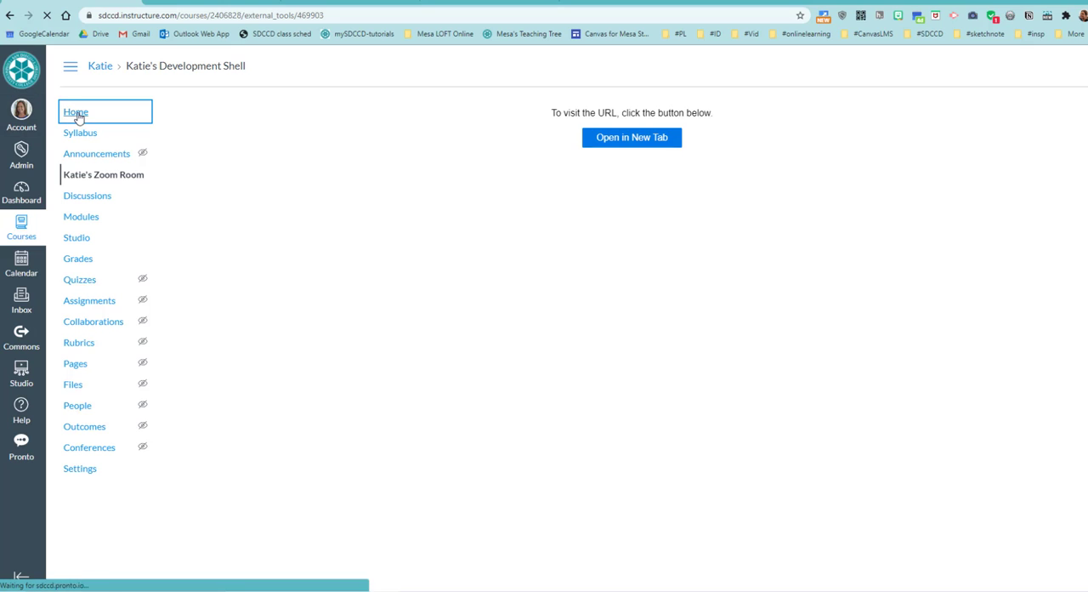
left_click(76, 111)
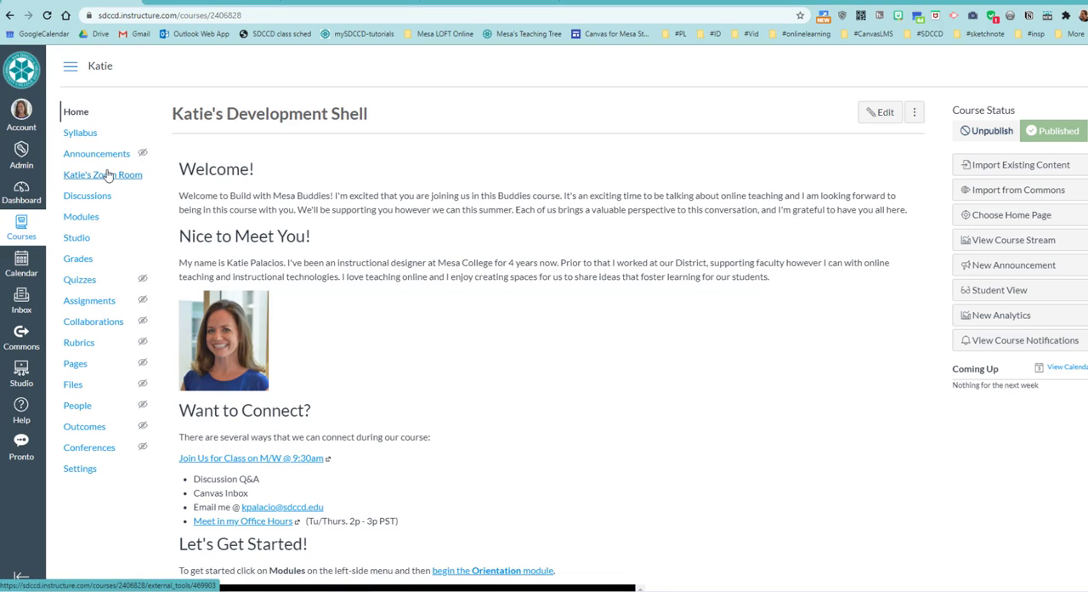
mouse_move(105, 248)
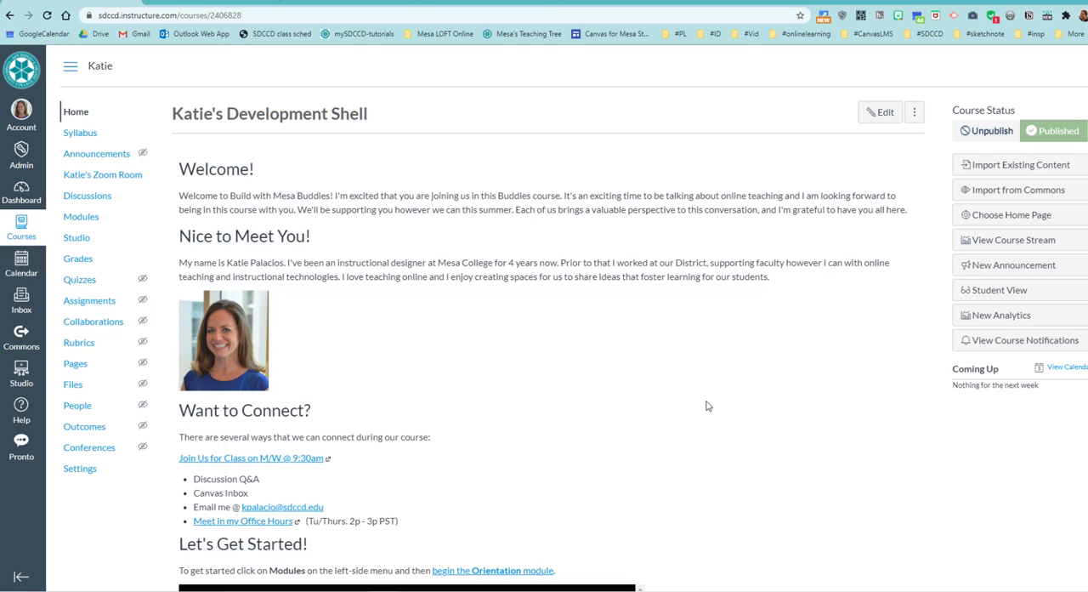
mouse_move(238, 351)
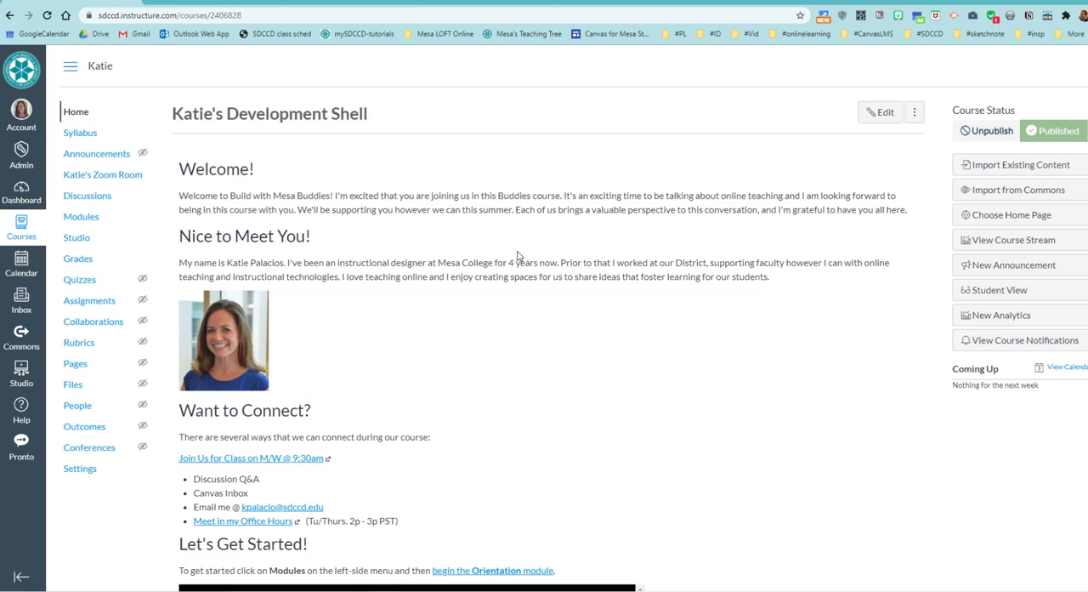
mouse_move(521, 251)
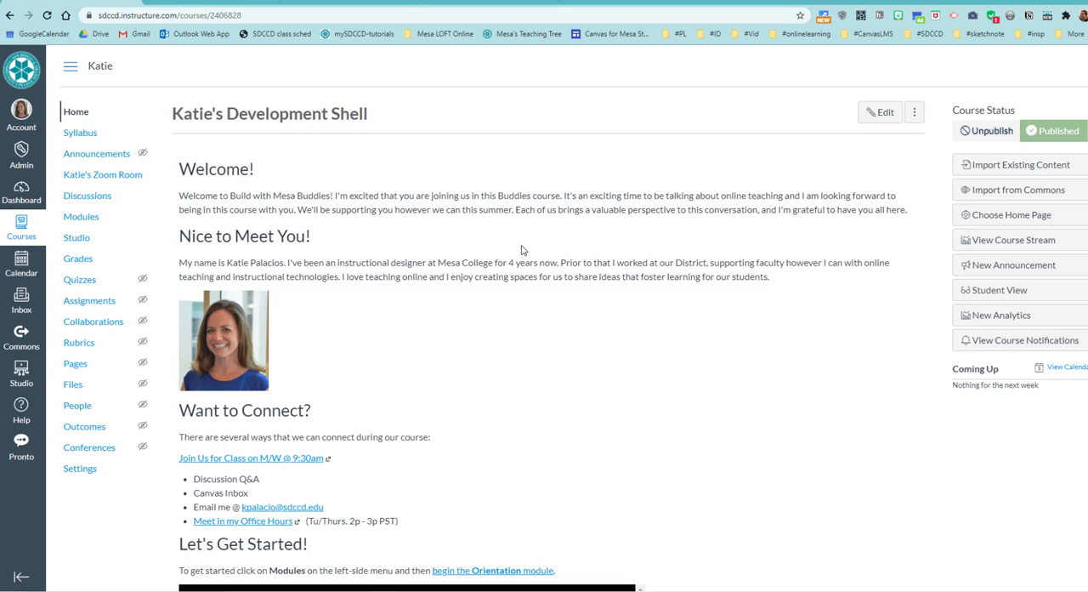